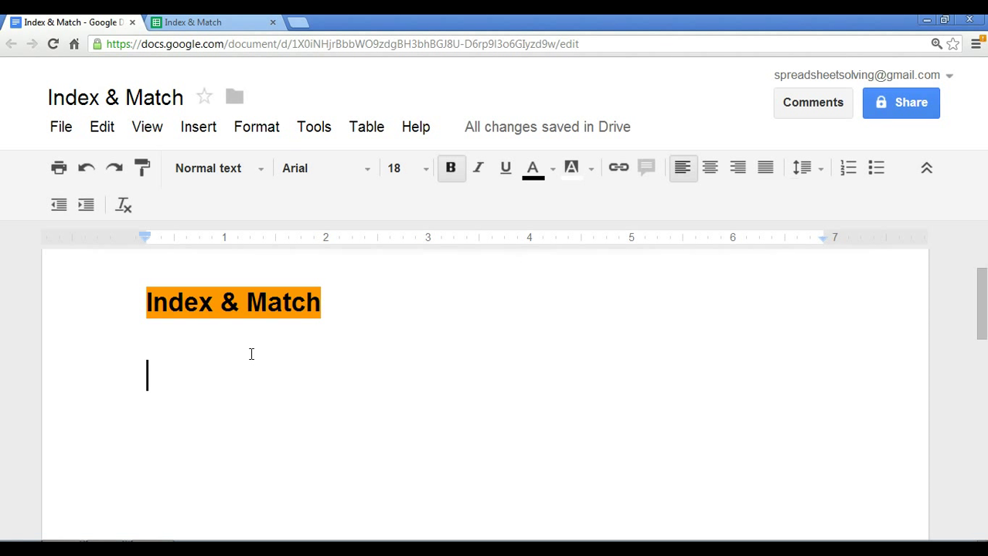
# - Write the note 'Index - return a value based on data range, row #, column #'
pyautogui.write('Index -')
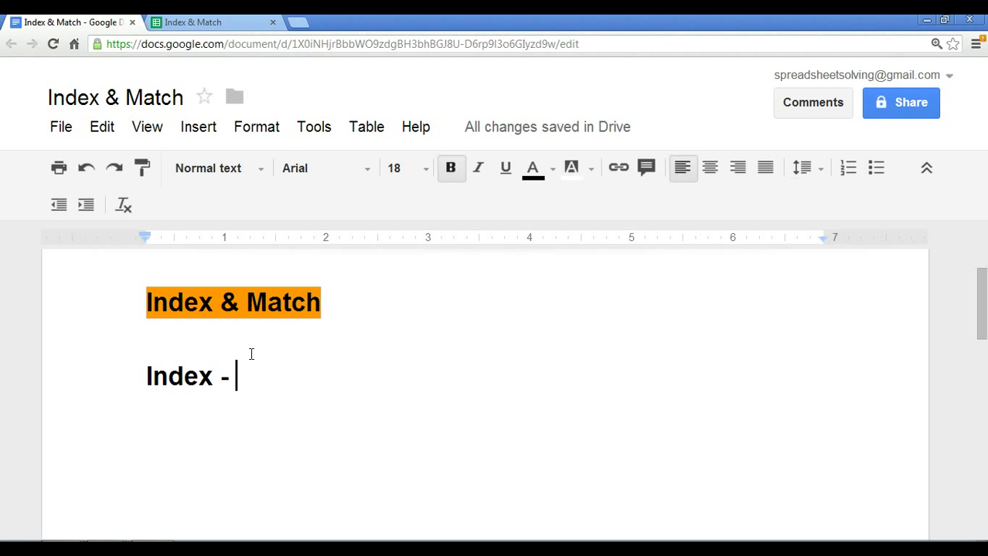
pyautogui.write('return a va')
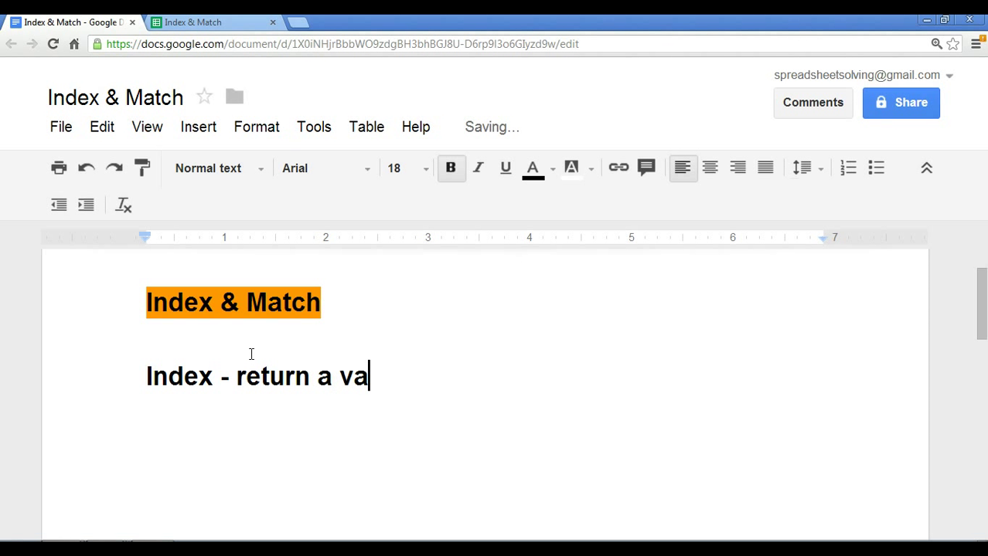
pyautogui.write('lue based')
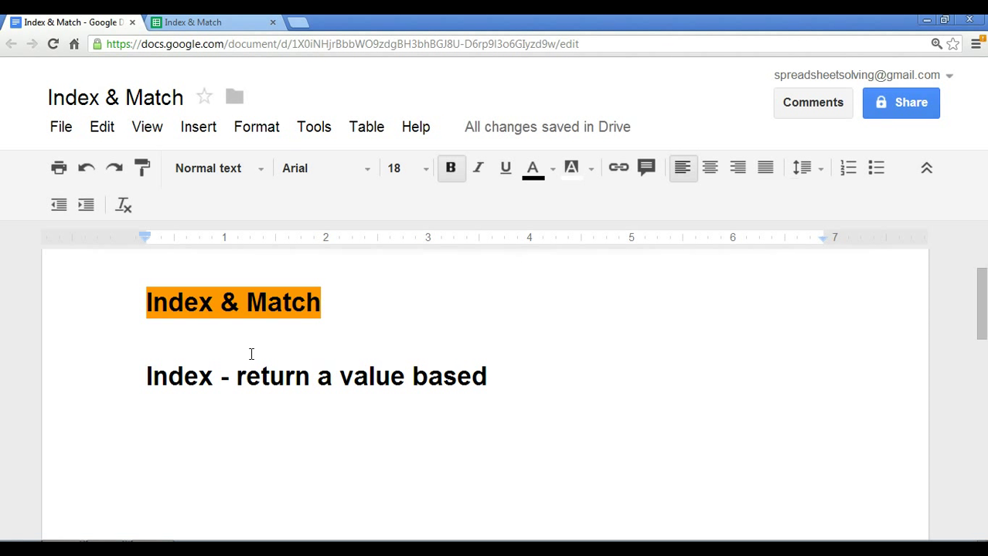
pyautogui.write('on data range,')
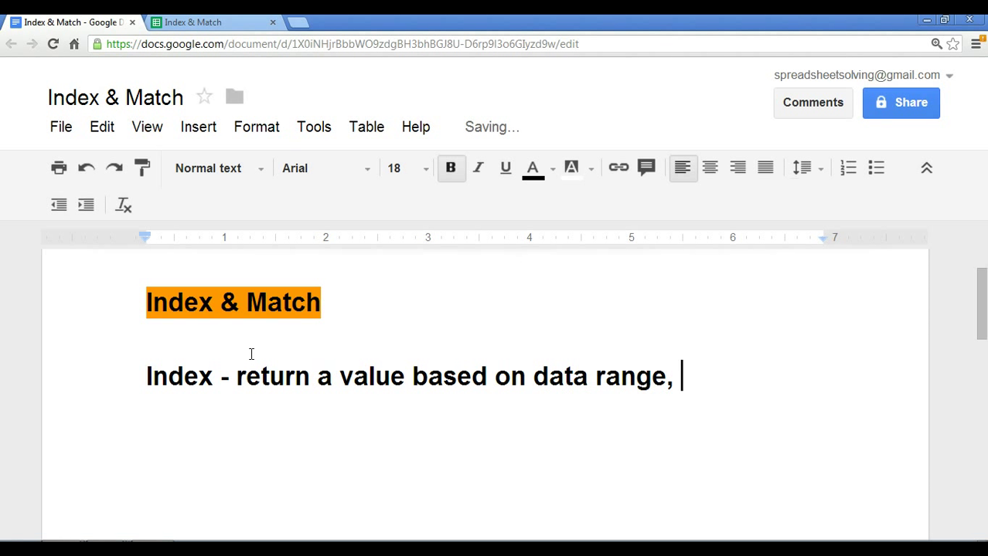
pyautogui.write('row #, colu')
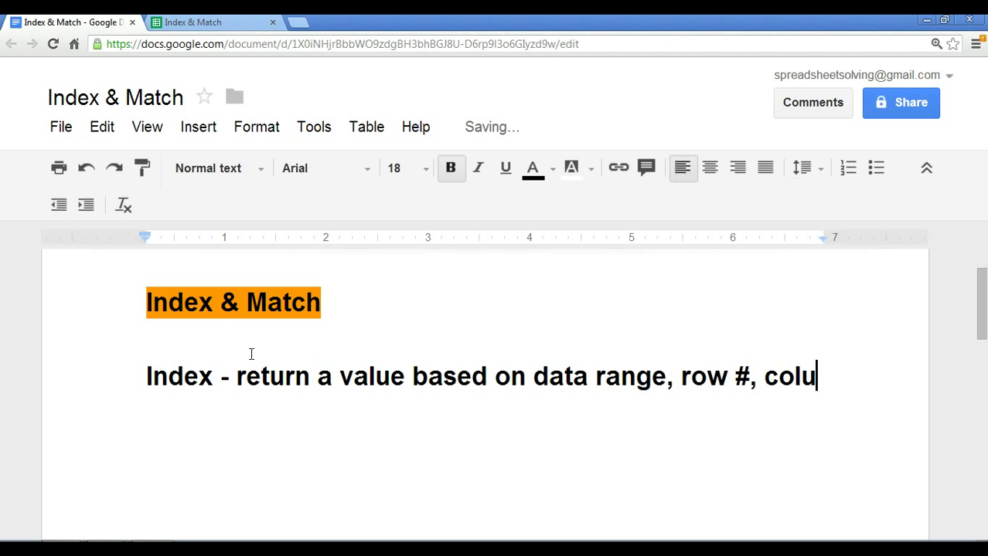
pyautogui.write('mn #')
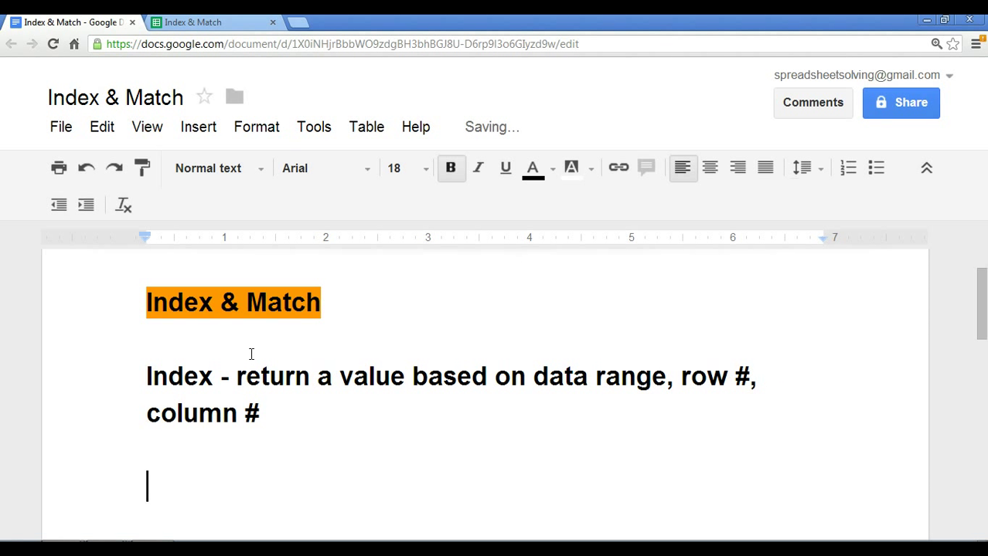
# - Write the generic formula '=Index(data range, row #, column #)' beneath it
pyautogui.write('=Ind')
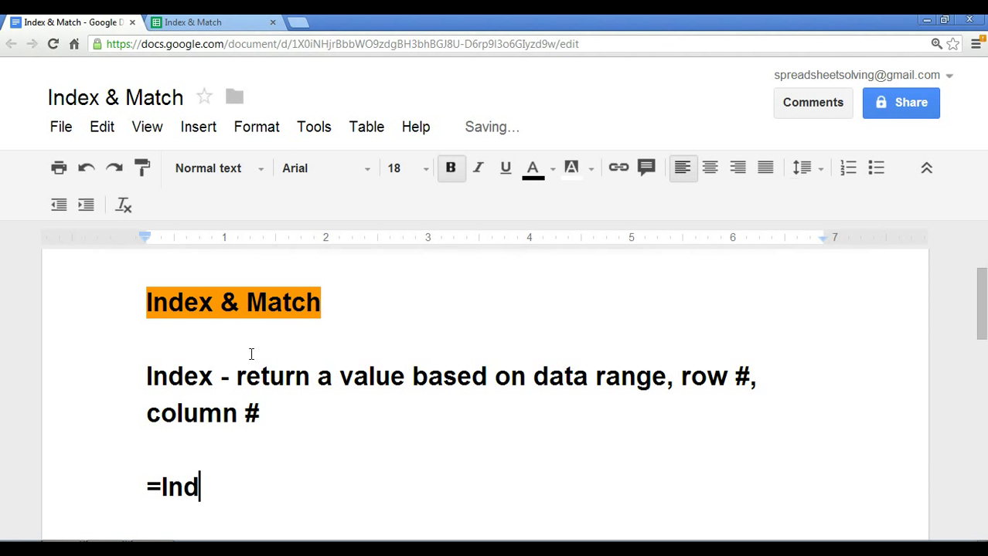
pyautogui.write('ex(')
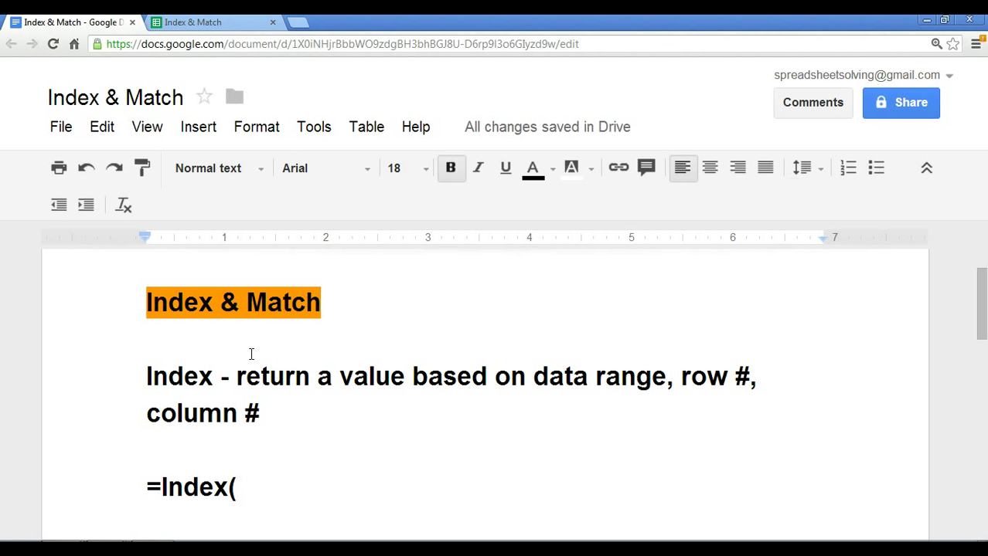
pyautogui.write('data range,')
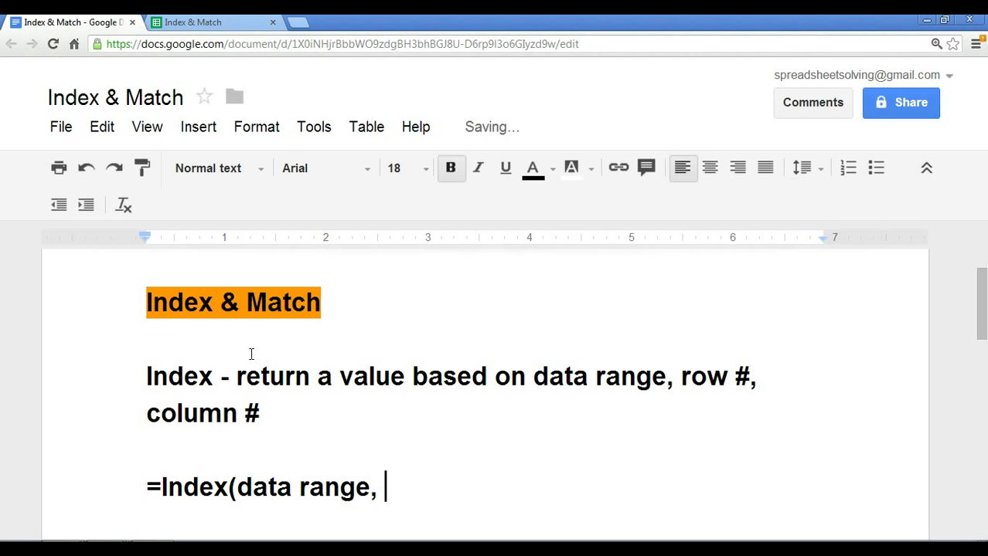
pyautogui.write('row')
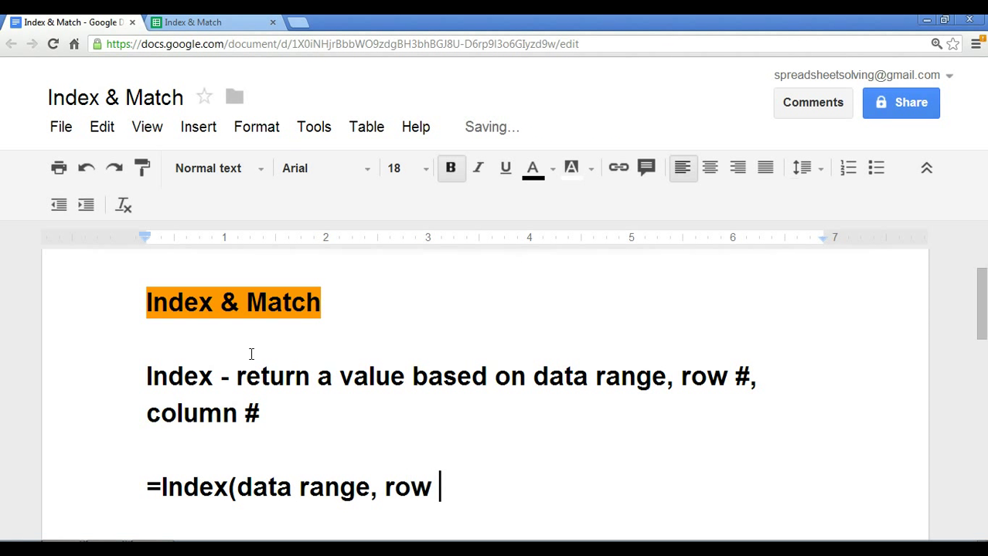
pyautogui.write('#, column')
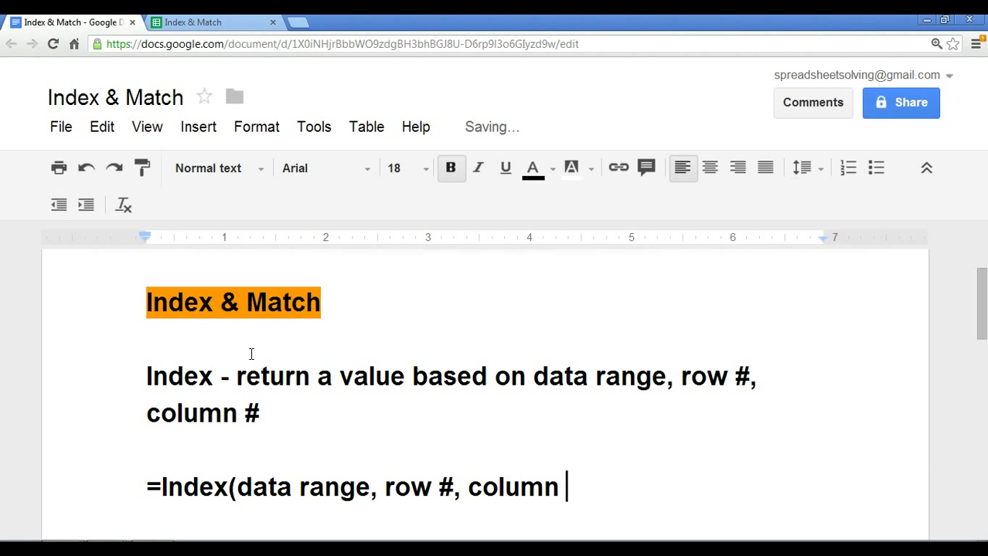
pyautogui.write('#)')
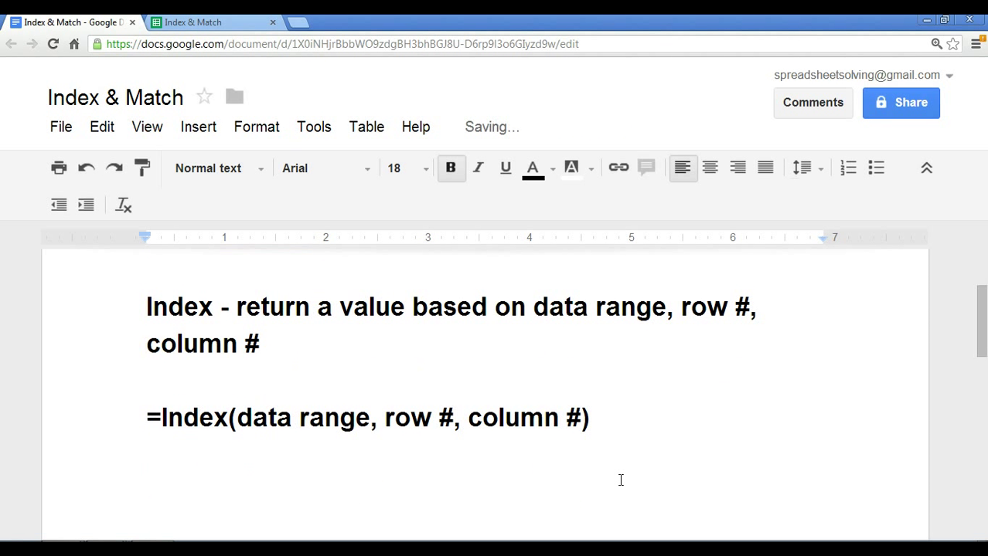
# - Write the Match note: search for a specific item and return the relative position in a given data range
pyautogui.write('Match -')
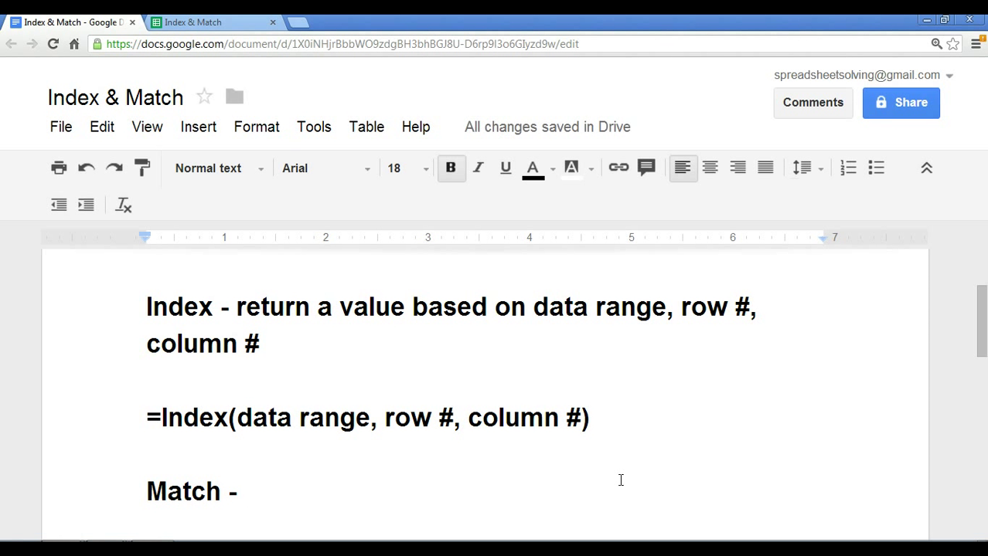
pyautogui.write('search for a specified va')
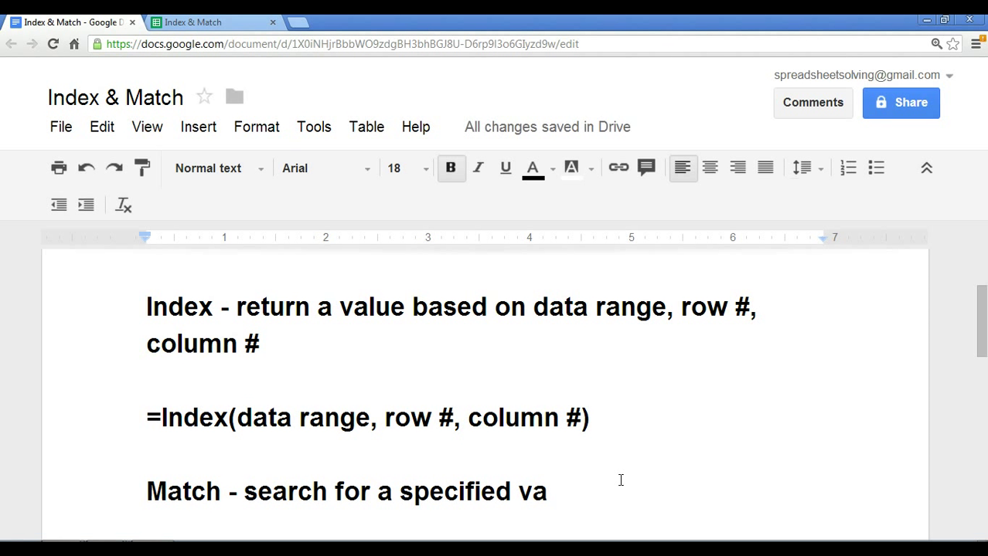
pyautogui.write('item')
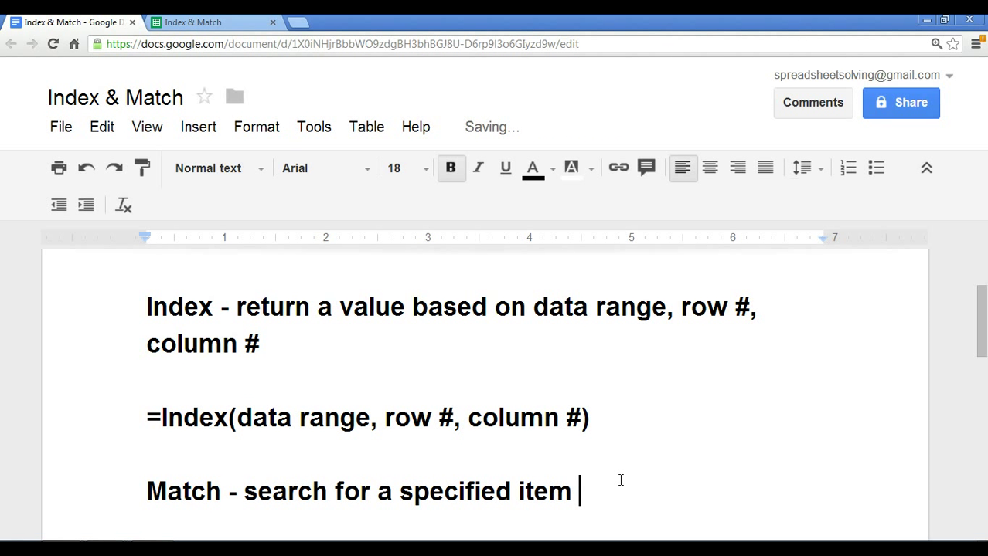
pyautogui.write('and')
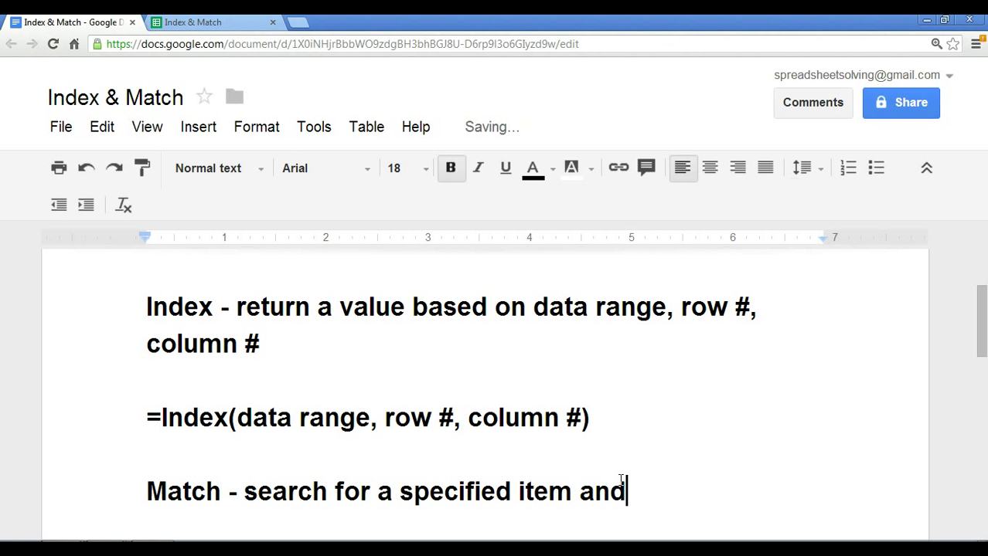
pyautogui.write('return ther')
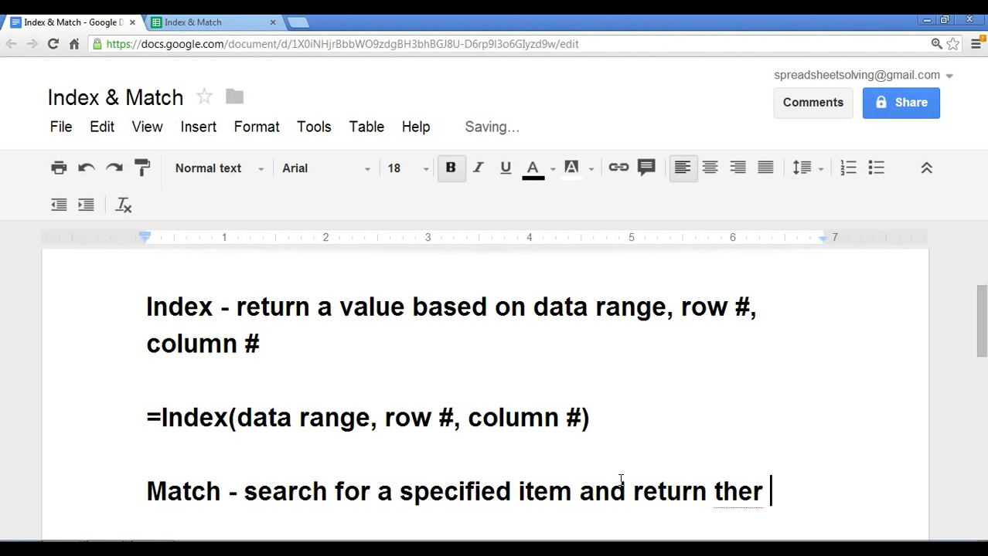
pyautogui.write('e relative posit')
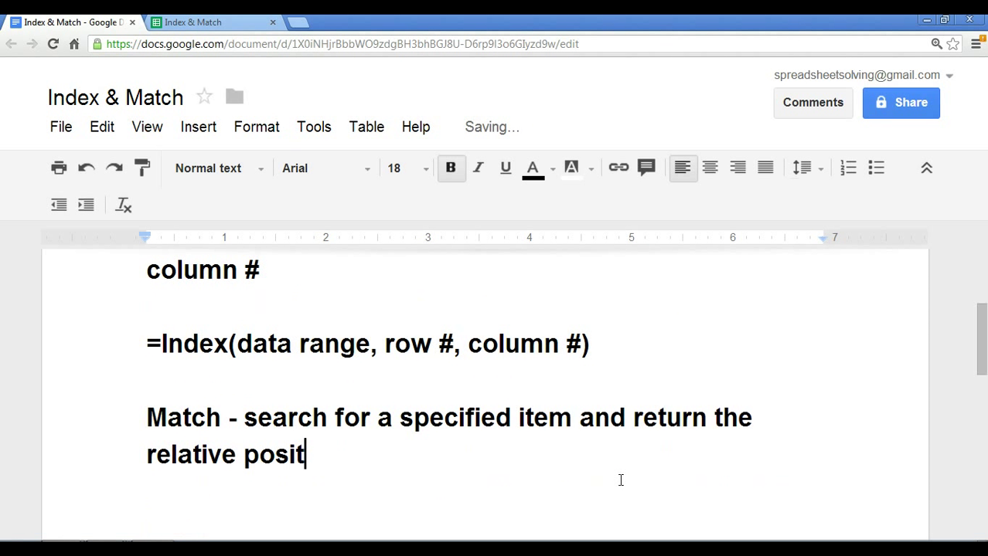
pyautogui.write('ion in a')
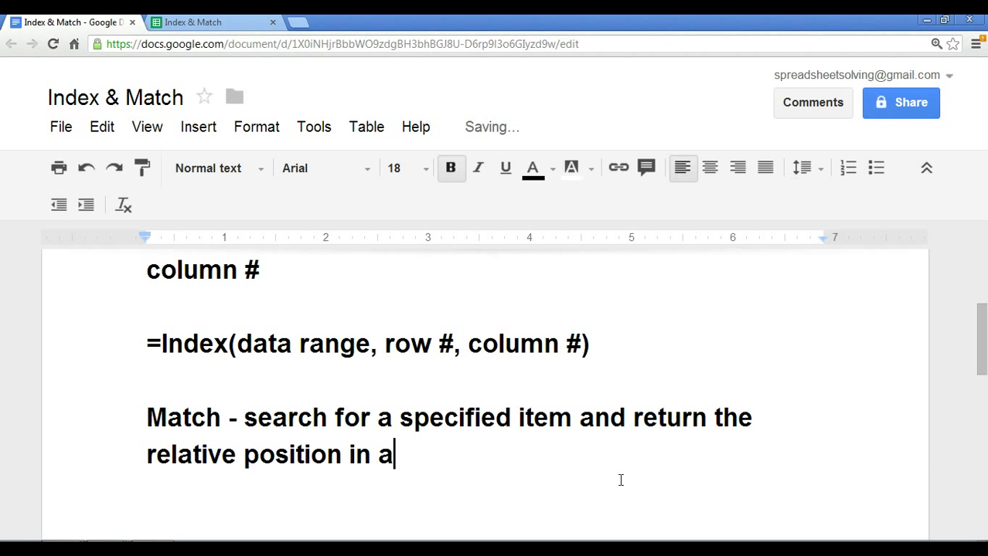
pyautogui.write('given data range')
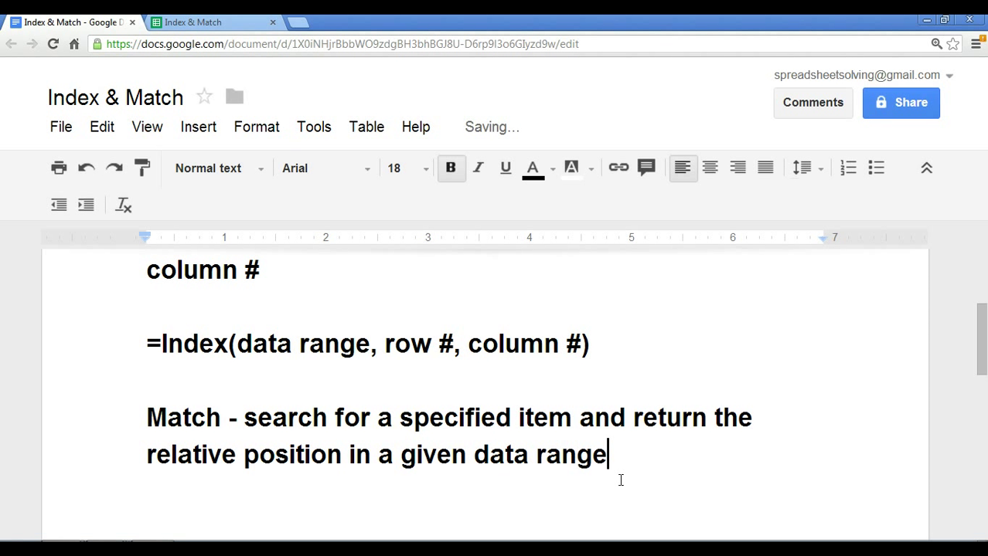
# - Write the partial syntax '=Match(look-up value, data range,' on the next line
pyautogui.write('=')
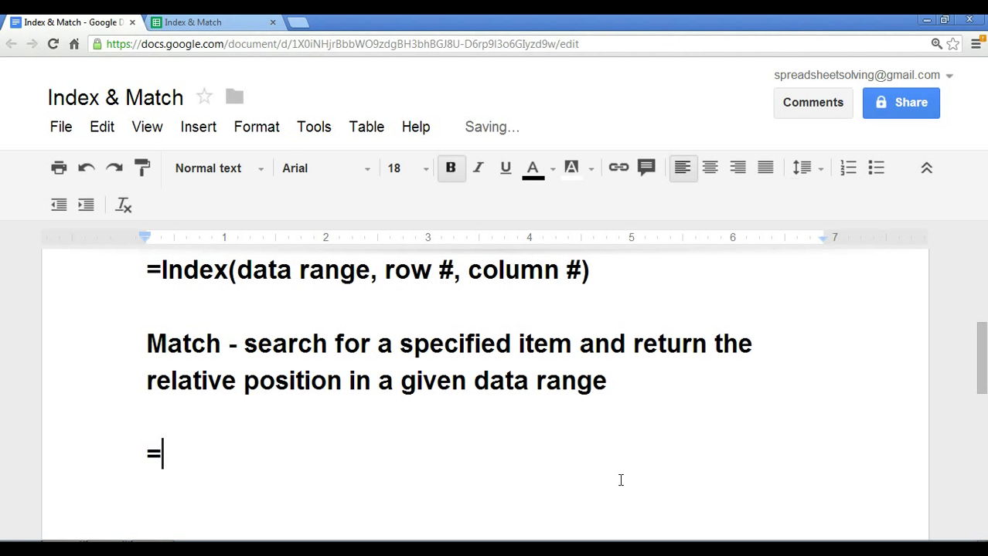
pyautogui.write('Match')
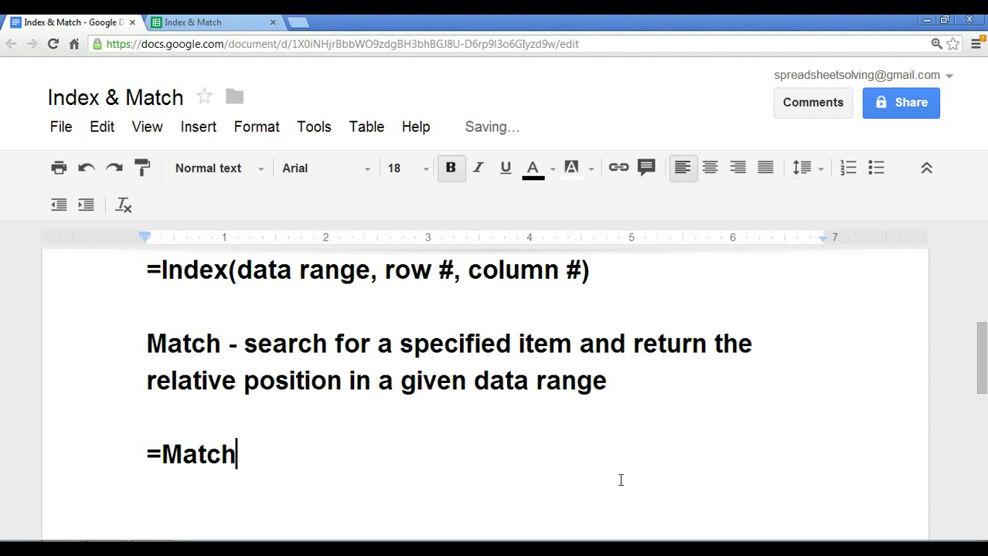
pyautogui.write('(')
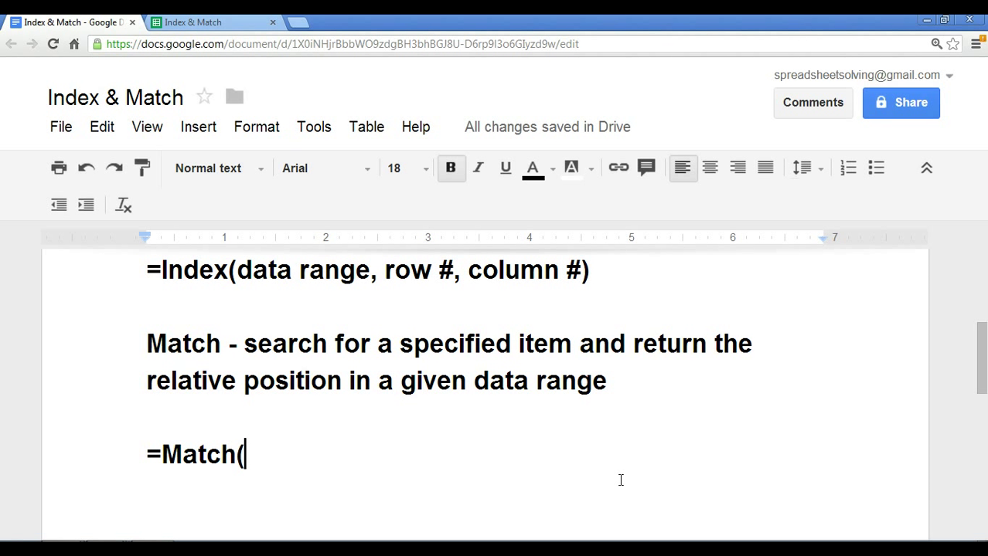
pyautogui.write('l')
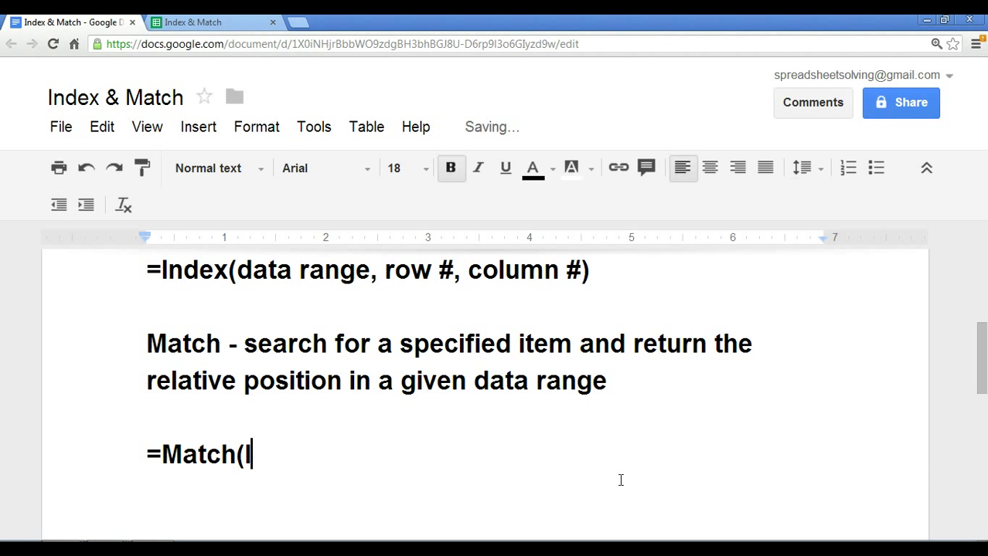
pyautogui.write('ook-up val')
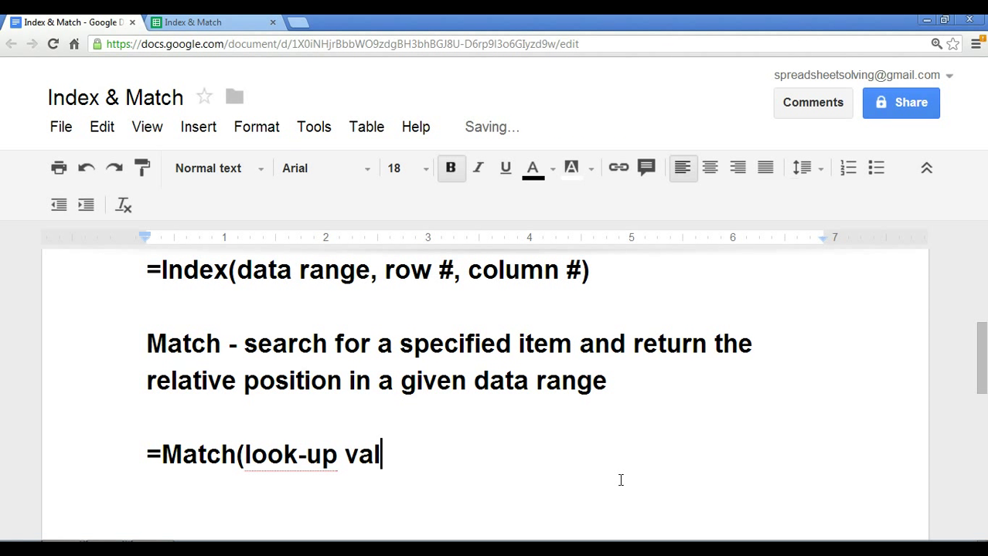
pyautogui.write('ue')
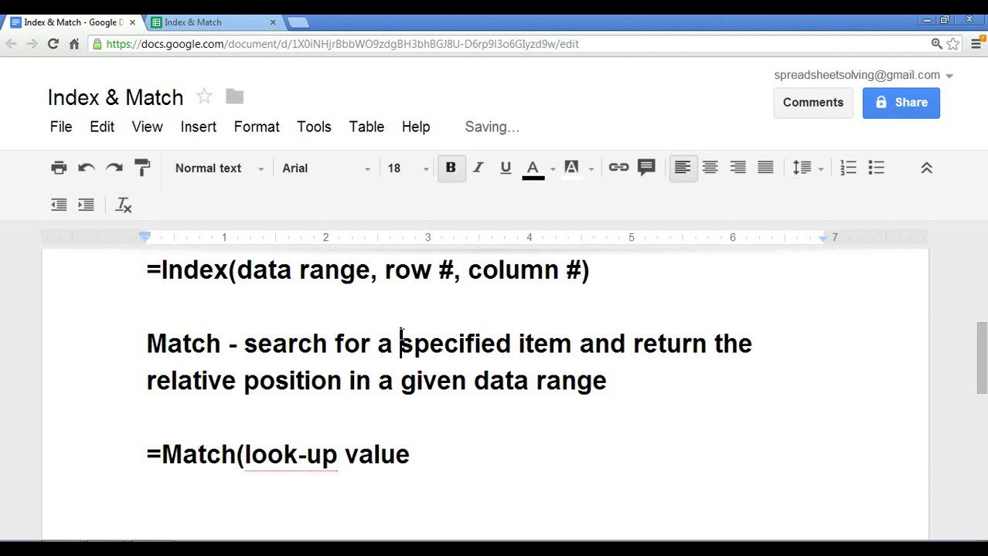
pyautogui.moveTo(246, 454); pyautogui.dragTo(411, 454)
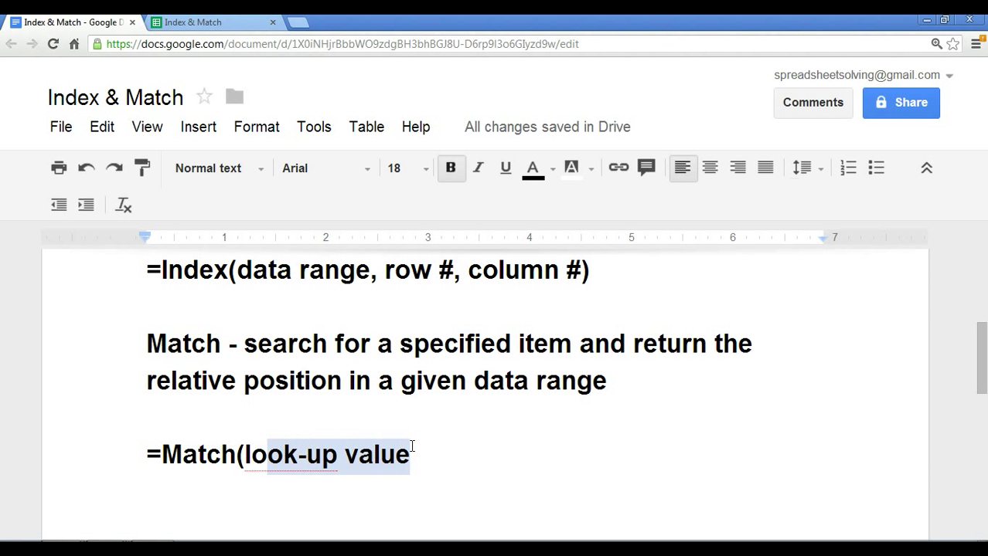
pyautogui.click(411, 455)
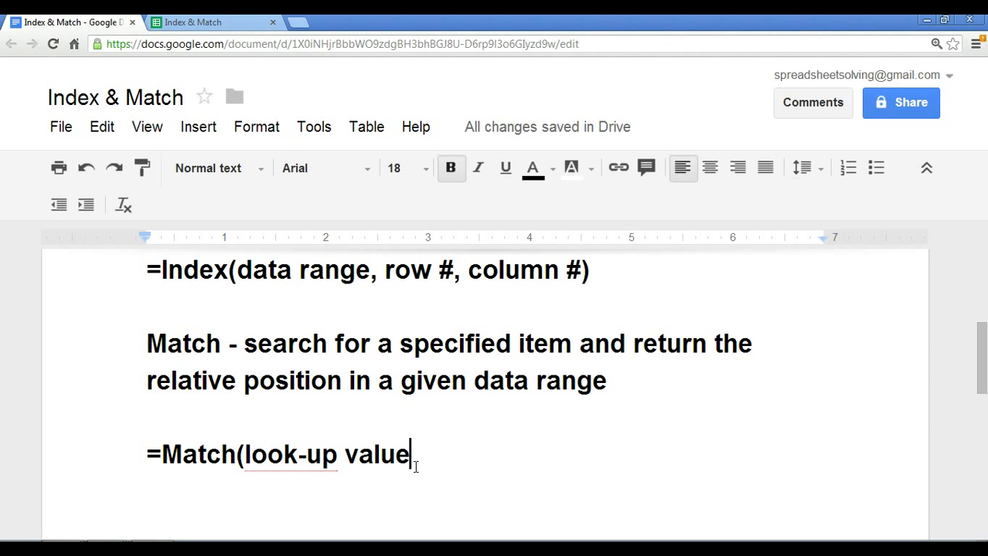
pyautogui.write(', data range')
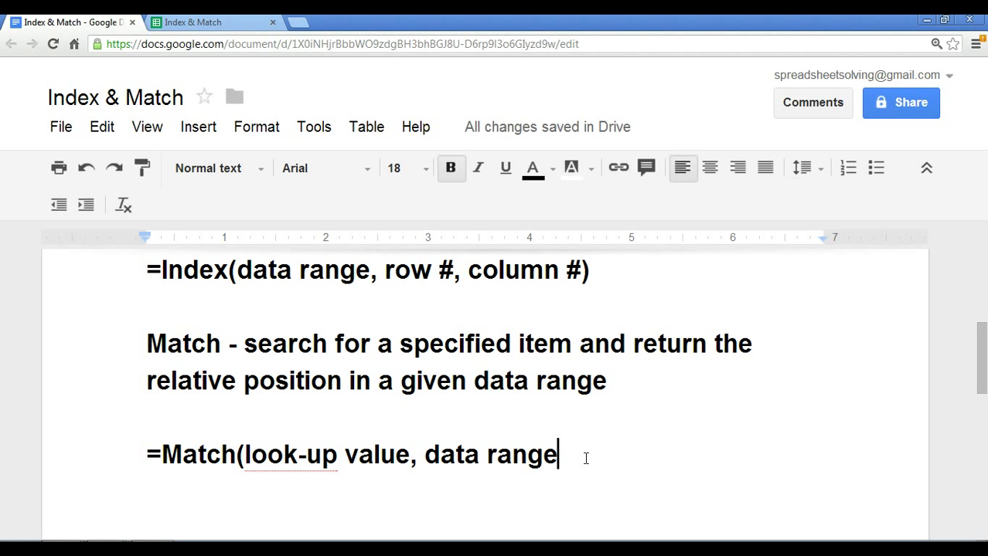
pyautogui.write(',')
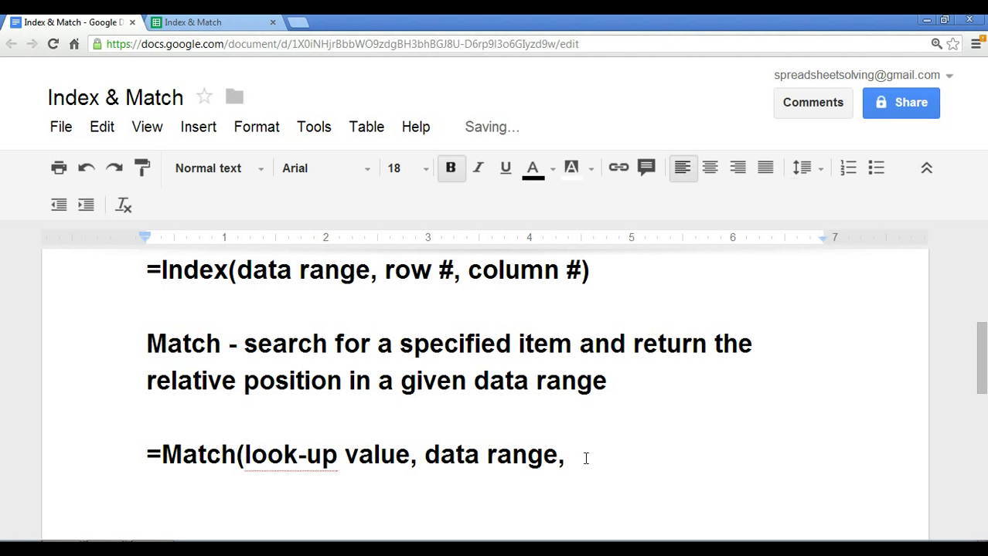
# - Complete the Match line with the exact-match argument so it ends ', 0)'
pyautogui.write('0)')
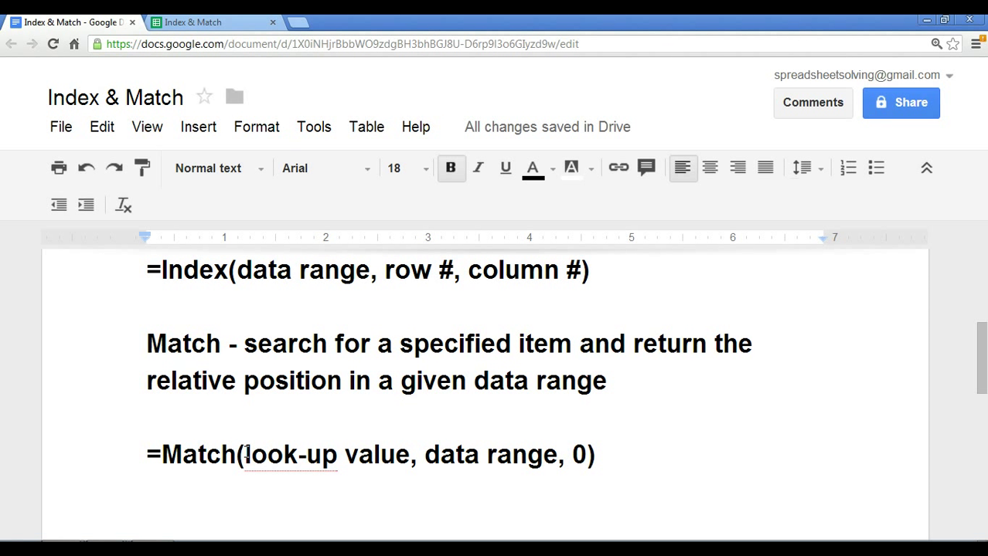
pyautogui.moveTo(195, 349)
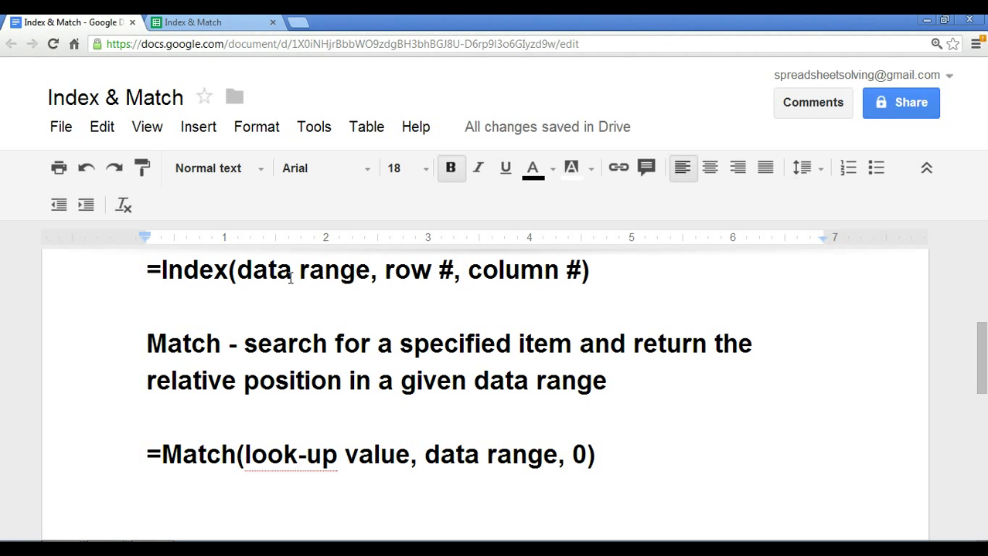
# - Highlight 'row #' in the Index formula line in yellow
pyautogui.moveTo(146, 269); pyautogui.dragTo(595, 269)
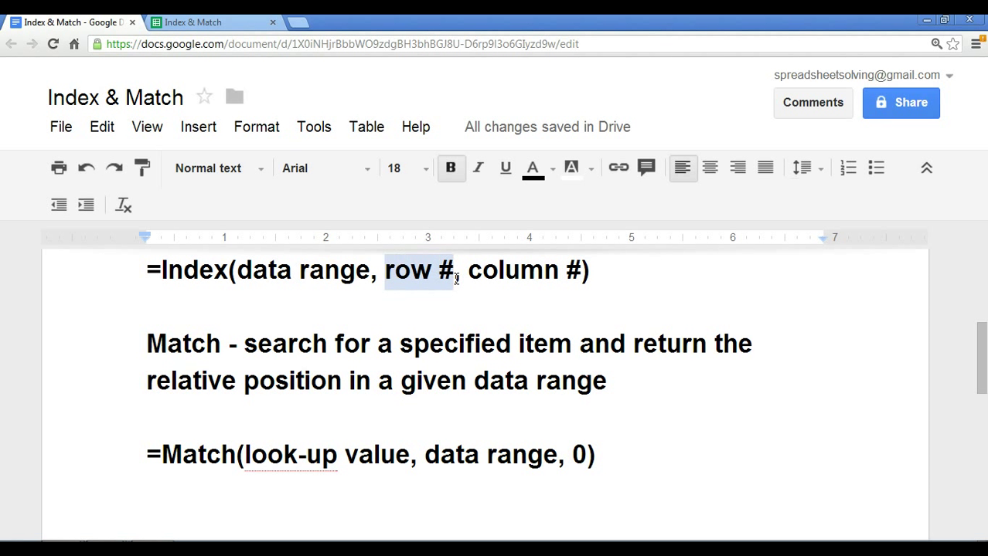
pyautogui.click(571, 167)
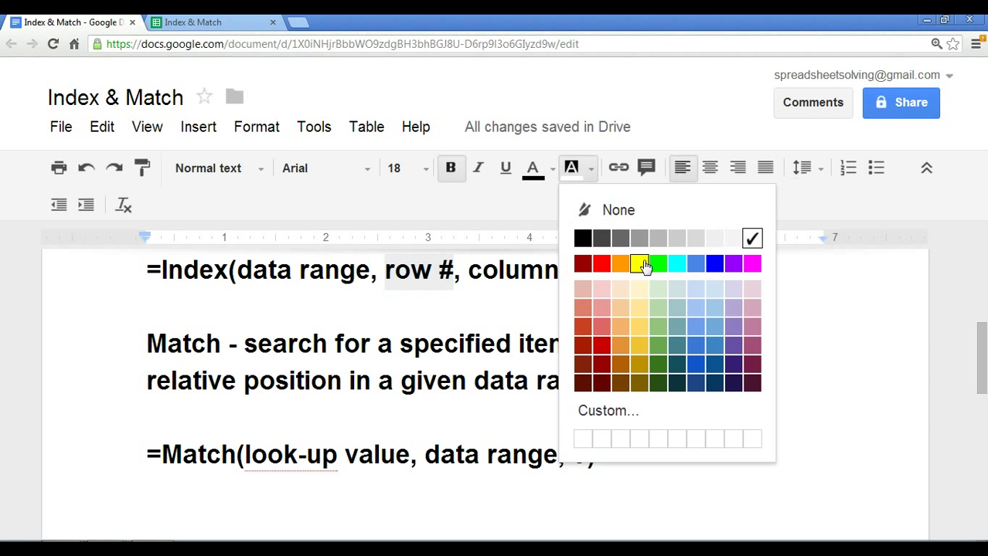
pyautogui.click(639, 264)
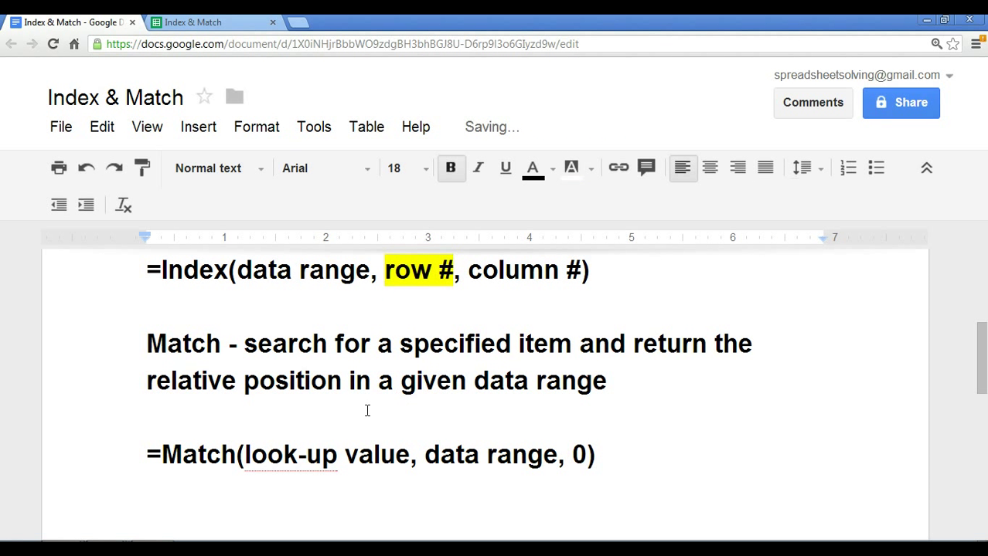
# - Highlight the whole Match syntax line in yellow and bring up the Index & Match spreadsheet
pyautogui.moveTo(146, 455); pyautogui.dragTo(569, 454)
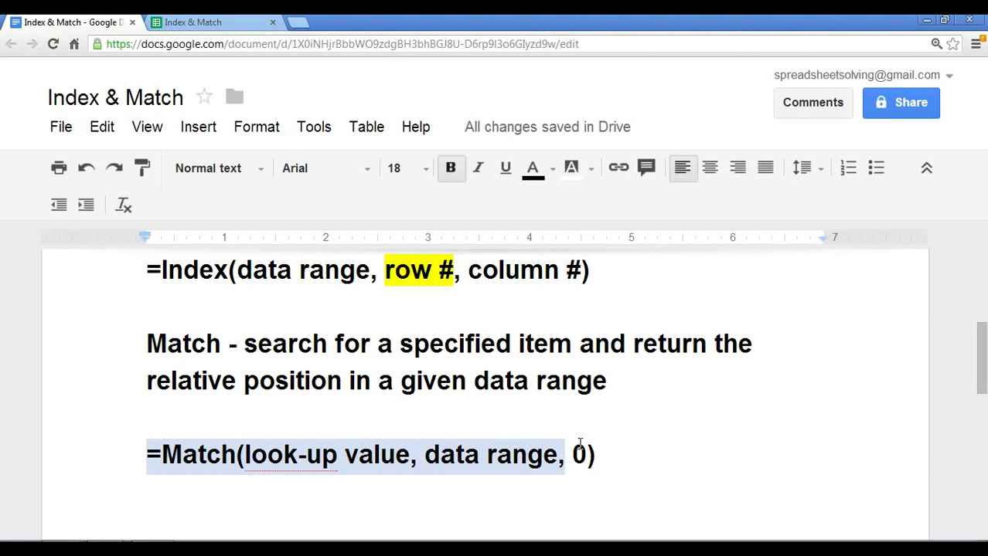
pyautogui.click(574, 167)
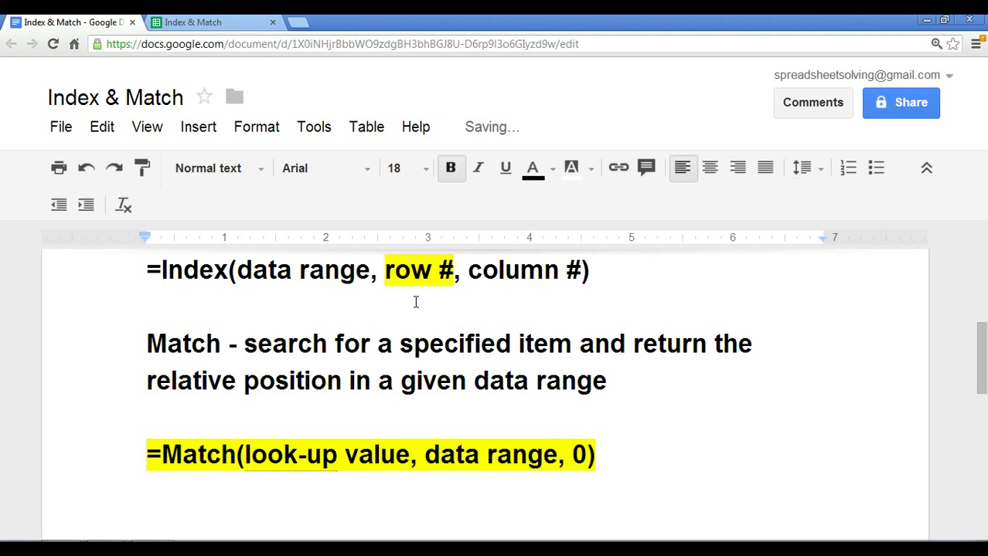
pyautogui.moveTo(399, 320)
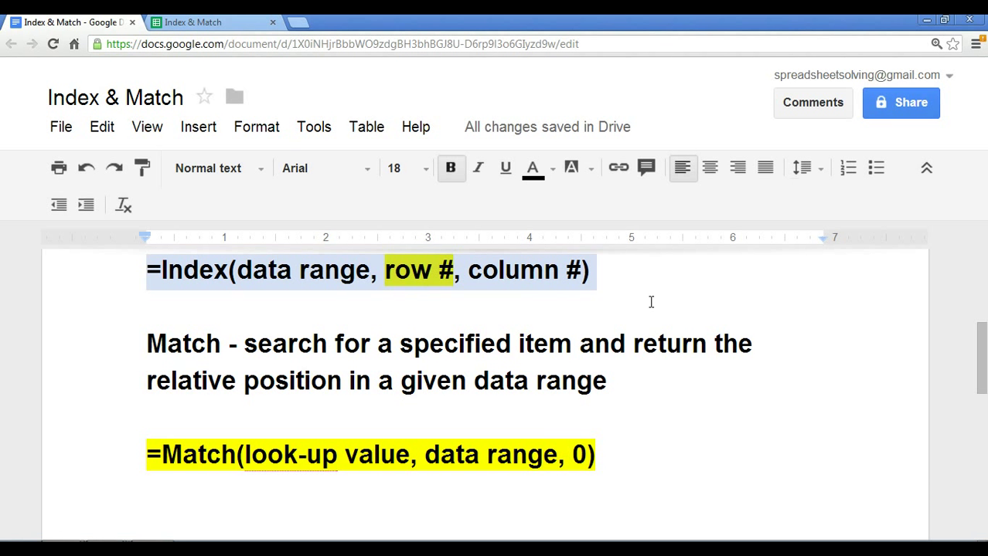
pyautogui.click(189, 22)
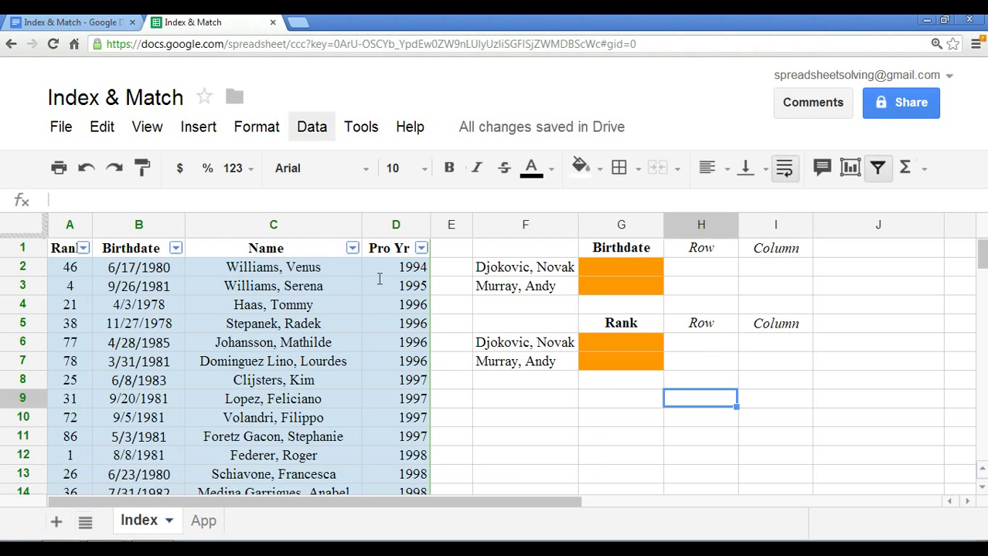
pyautogui.click(396, 325)
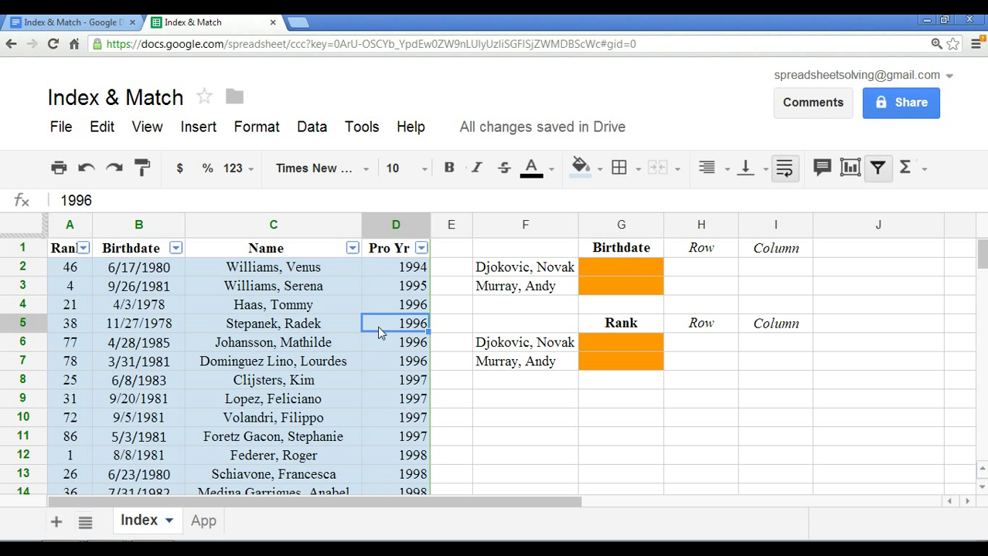
pyautogui.click(272, 266)
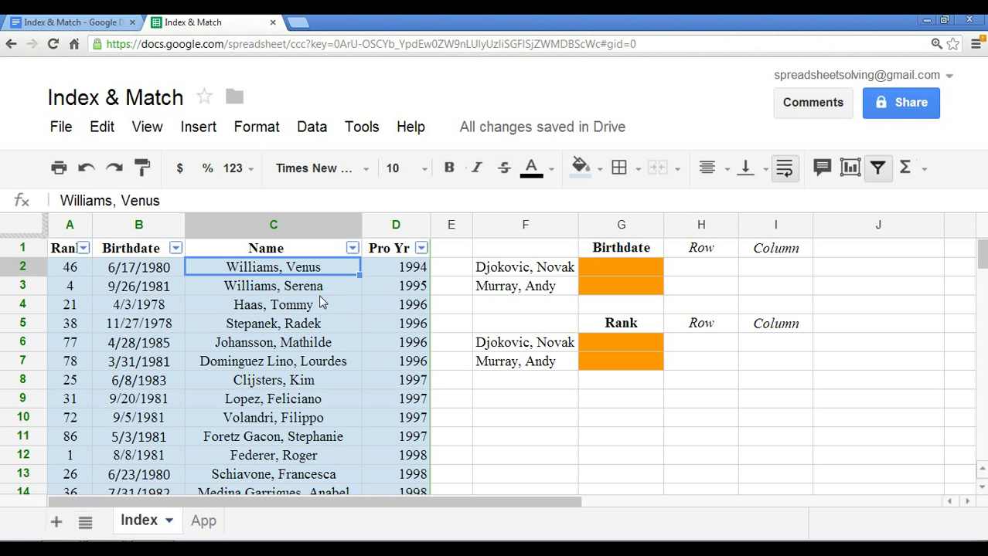
pyautogui.moveTo(566, 267)
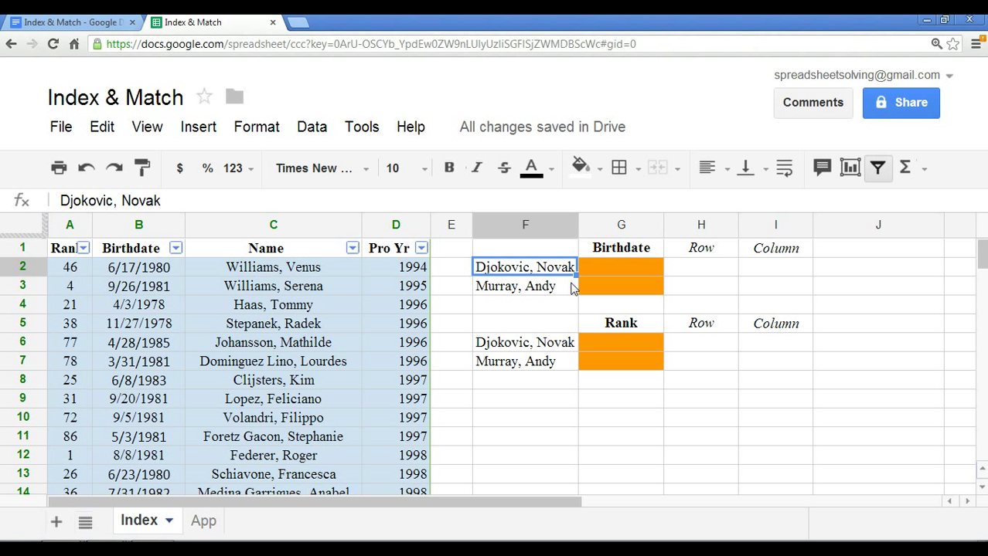
pyautogui.click(621, 248)
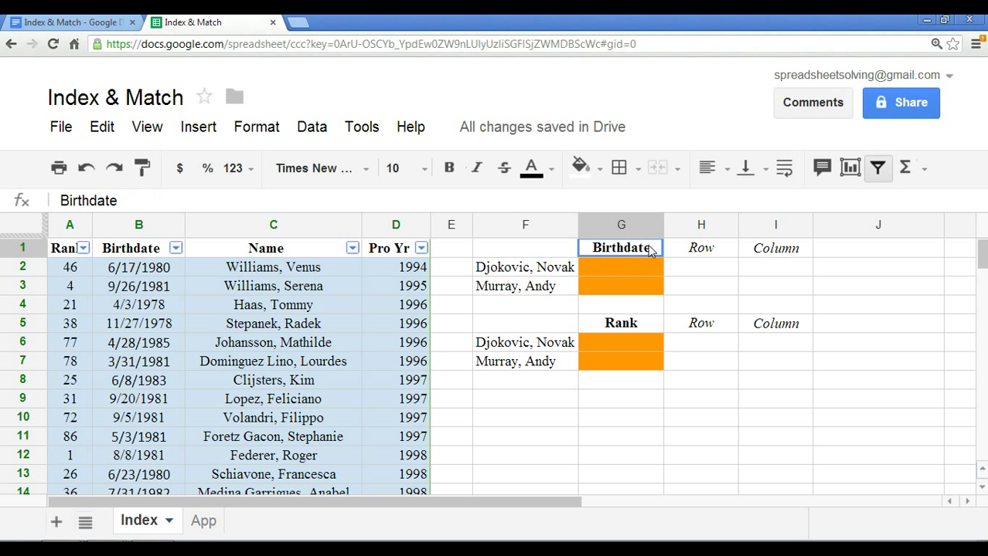
pyautogui.click(619, 323)
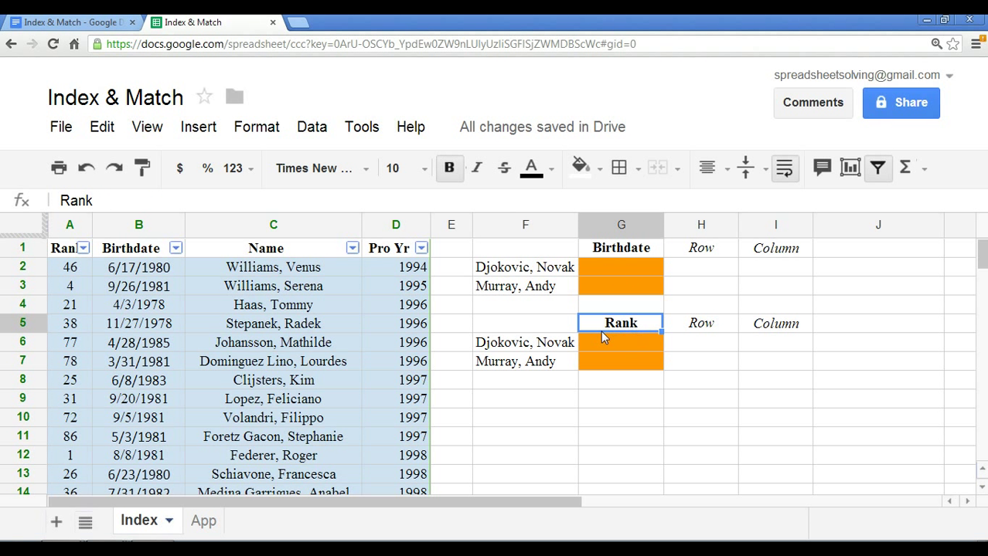
pyautogui.moveTo(640, 353)
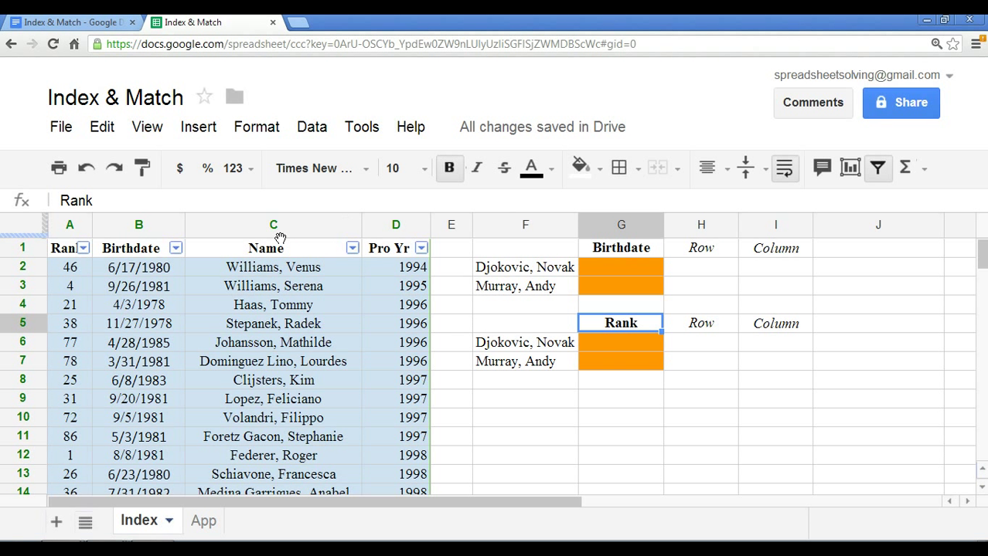
pyautogui.moveTo(142, 286)
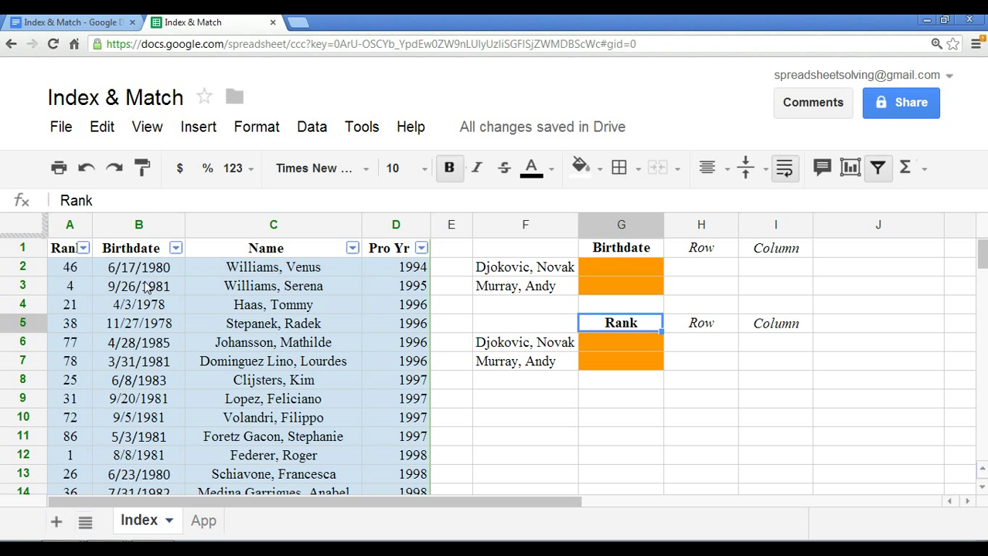
pyautogui.click(272, 266)
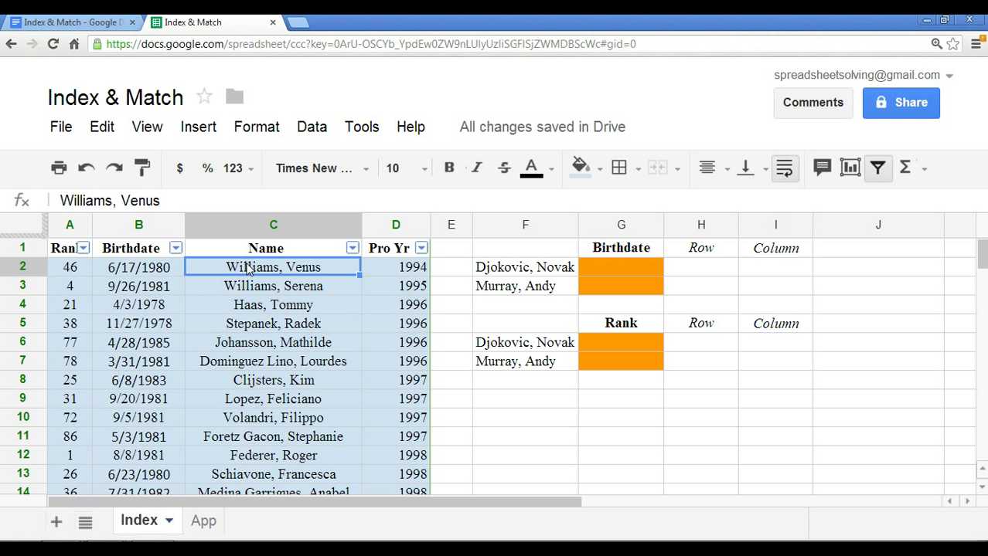
pyautogui.moveTo(488, 253)
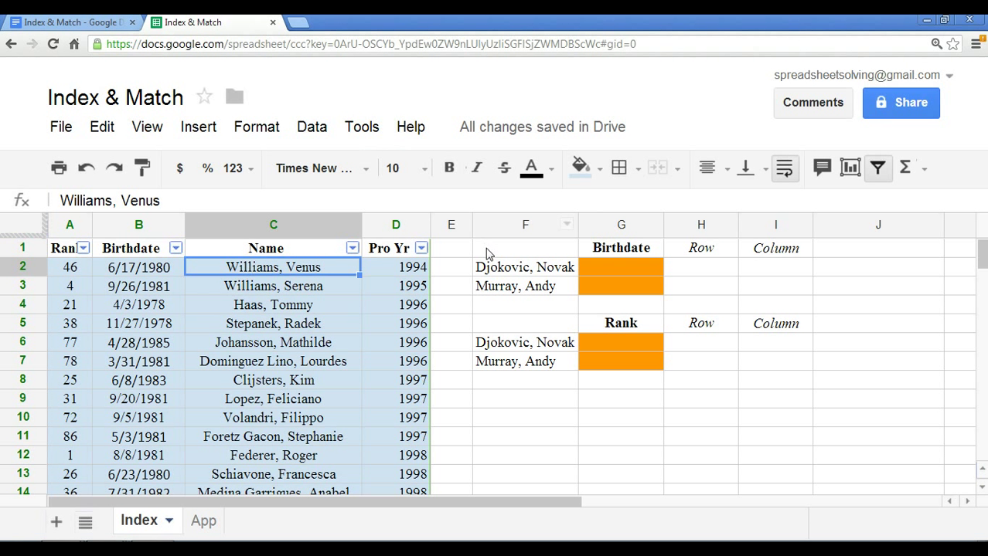
pyautogui.moveTo(494, 253)
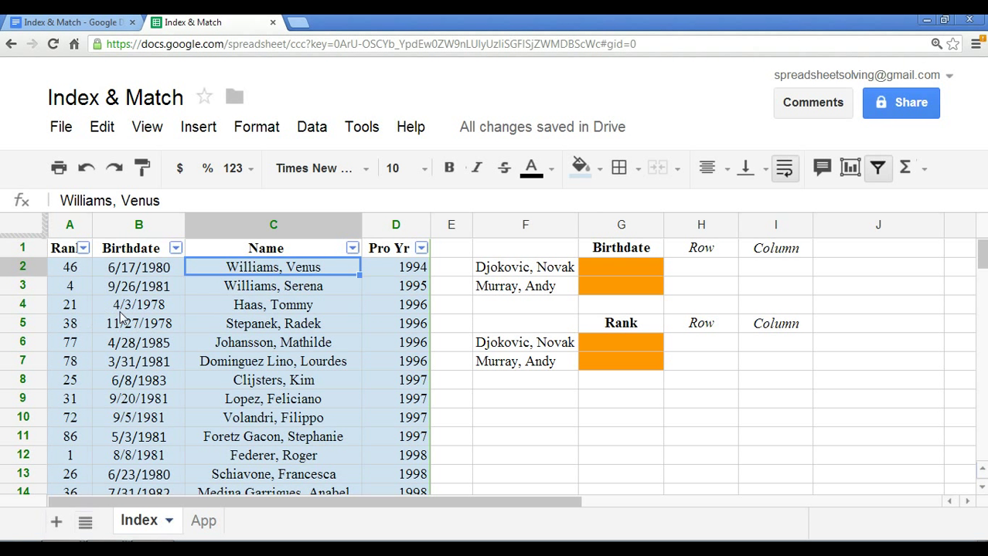
pyautogui.moveTo(452, 315)
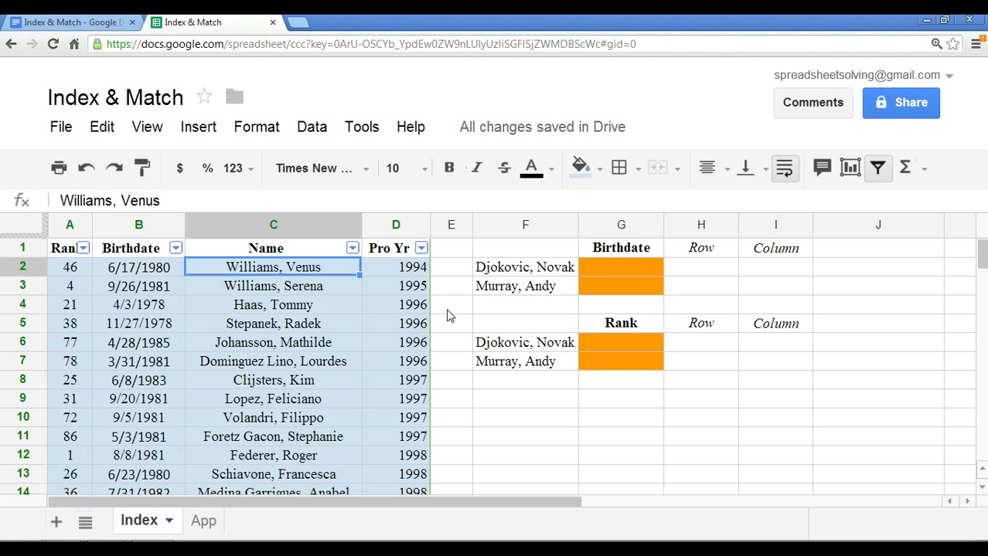
pyautogui.moveTo(625, 277)
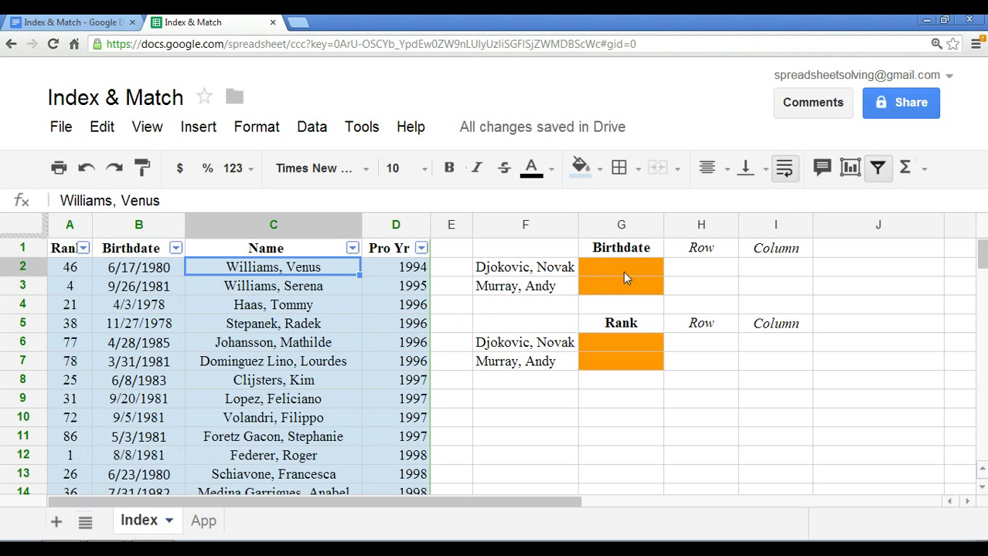
pyautogui.click(700, 248)
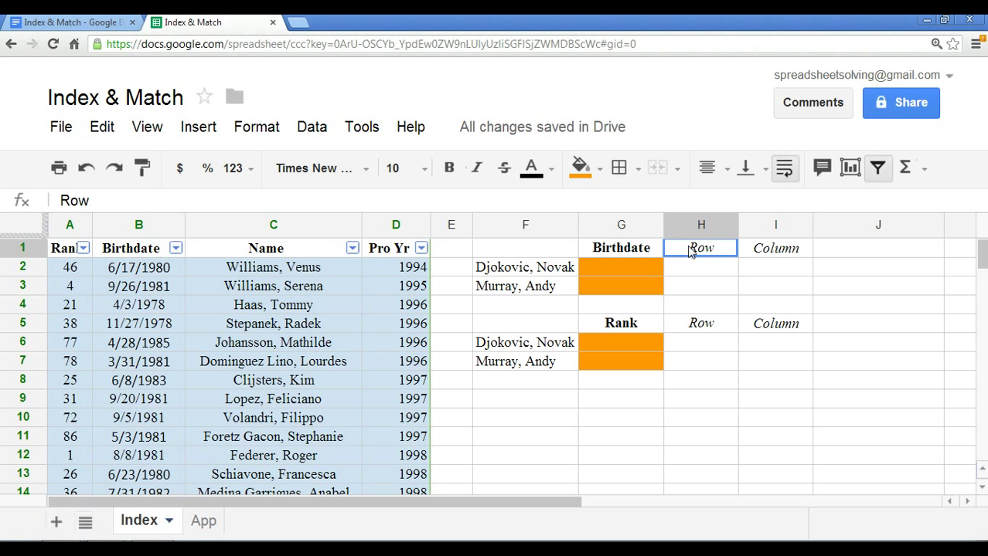
# - Enter =match(F2,C:C, 0) in H2 so Djokovic's name resolves to row 81
pyautogui.moveTo(702, 247); pyautogui.dragTo(775, 362)
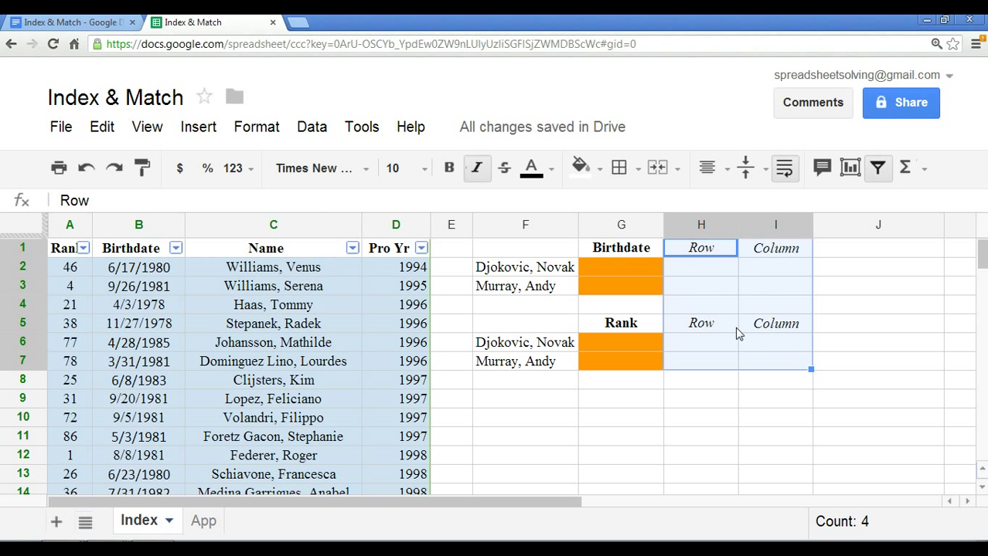
pyautogui.click(700, 266)
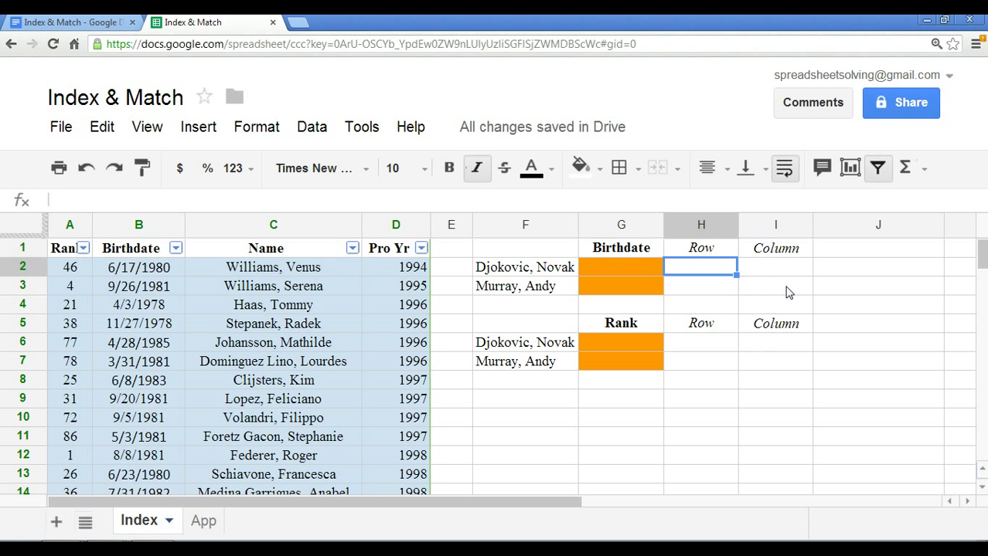
pyautogui.write('=')
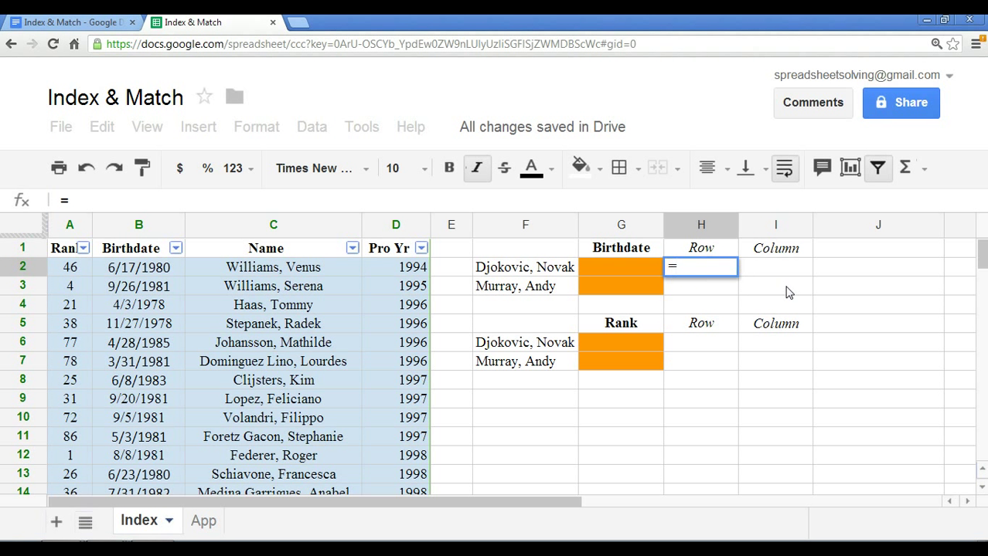
pyautogui.write('match(')
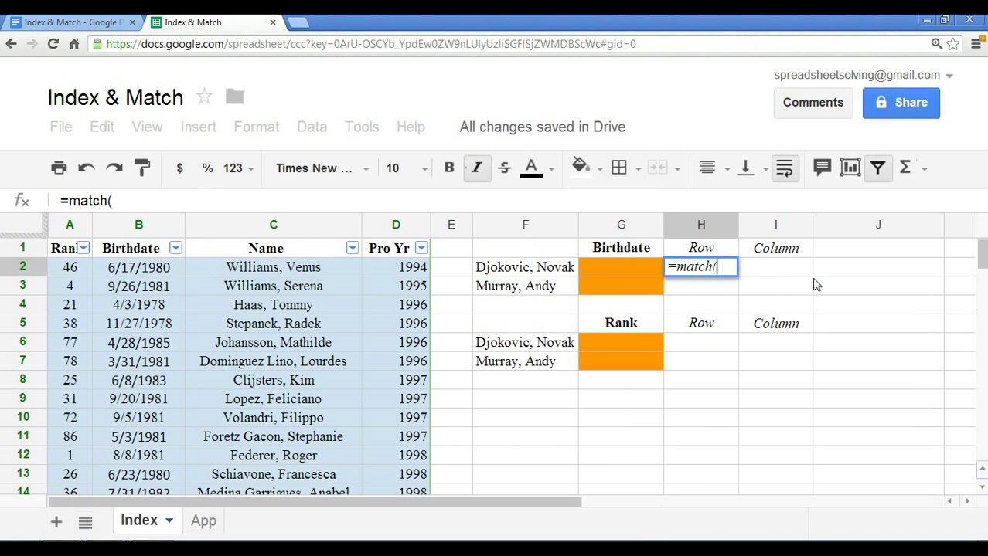
pyautogui.click(526, 266)
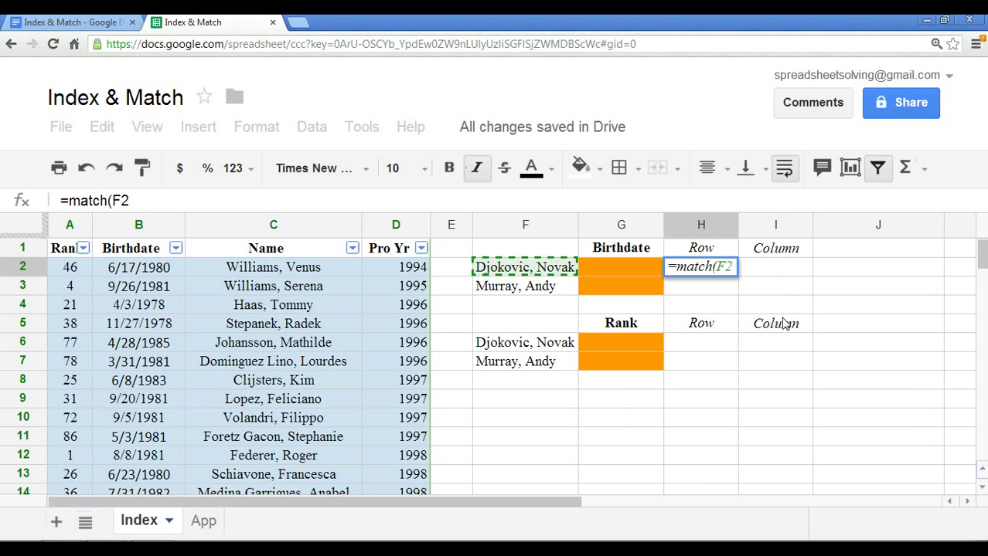
pyautogui.write(',C:C')
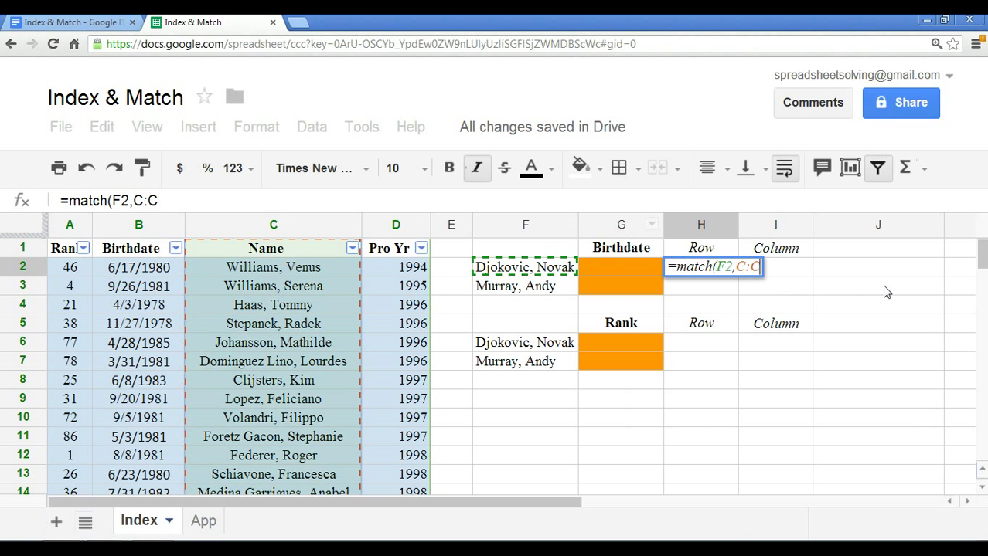
pyautogui.write(',')
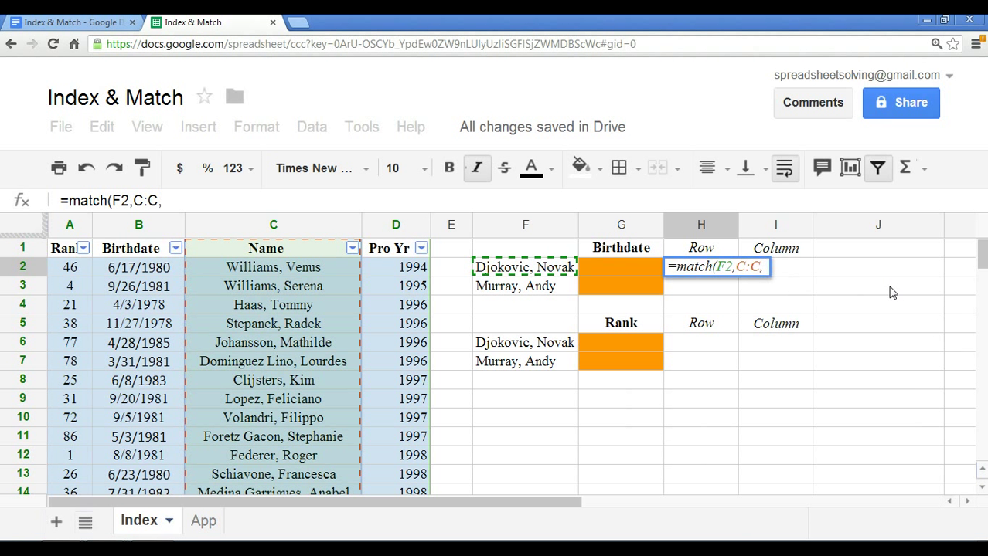
pyautogui.write('0')
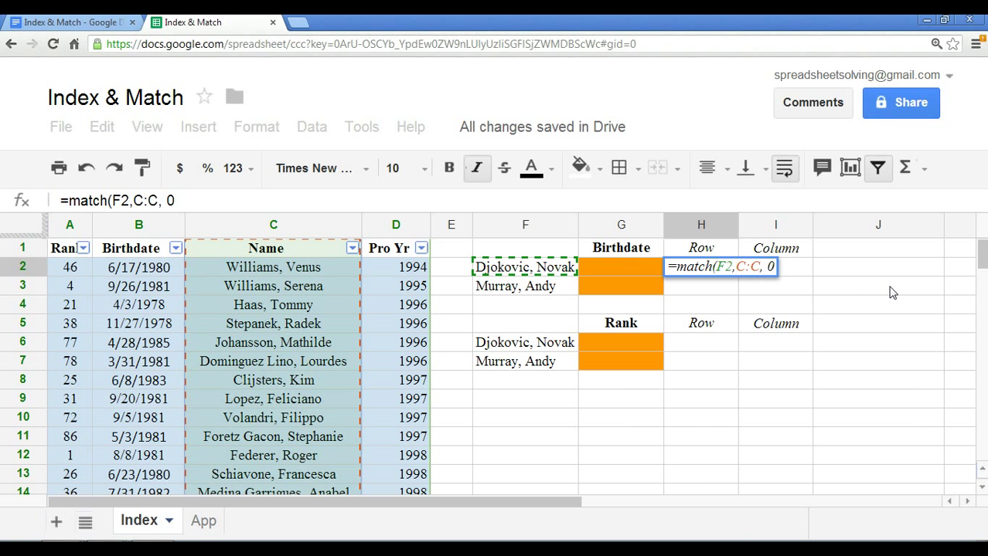
pyautogui.write(')')
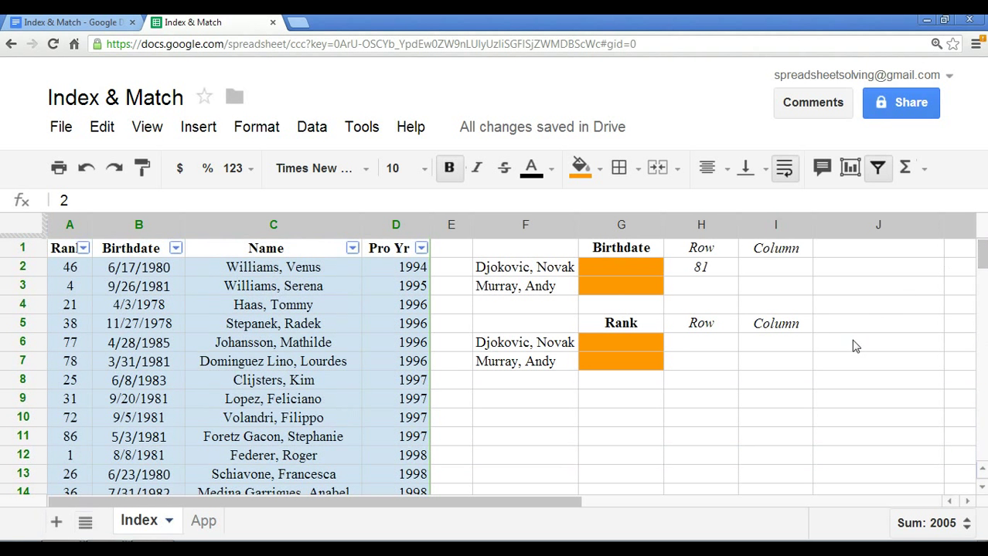
pyautogui.click(700, 266)
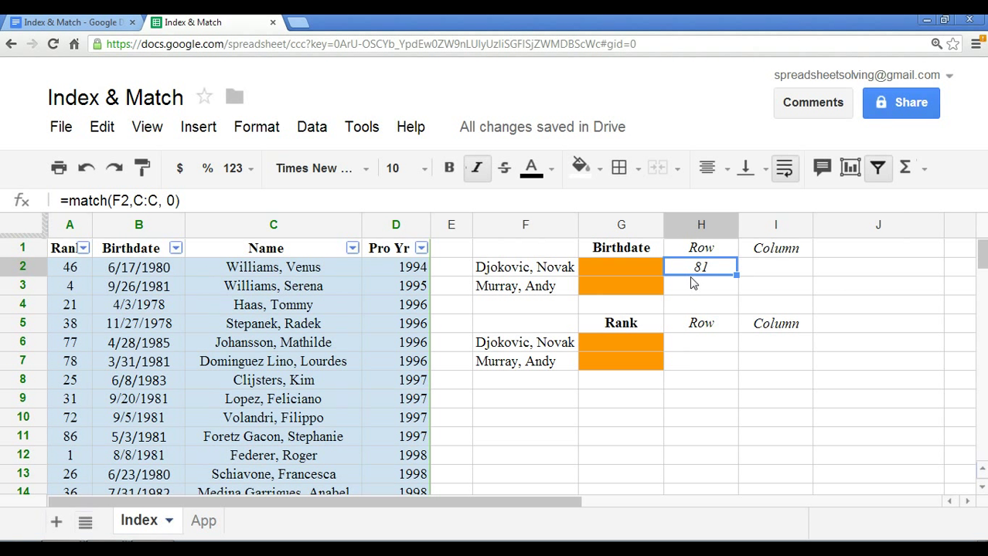
# - Enter =index(B:B,H2,I2) in G2 to return 5/22/1987 and scroll to row 81 to check it
pyautogui.click(774, 265)
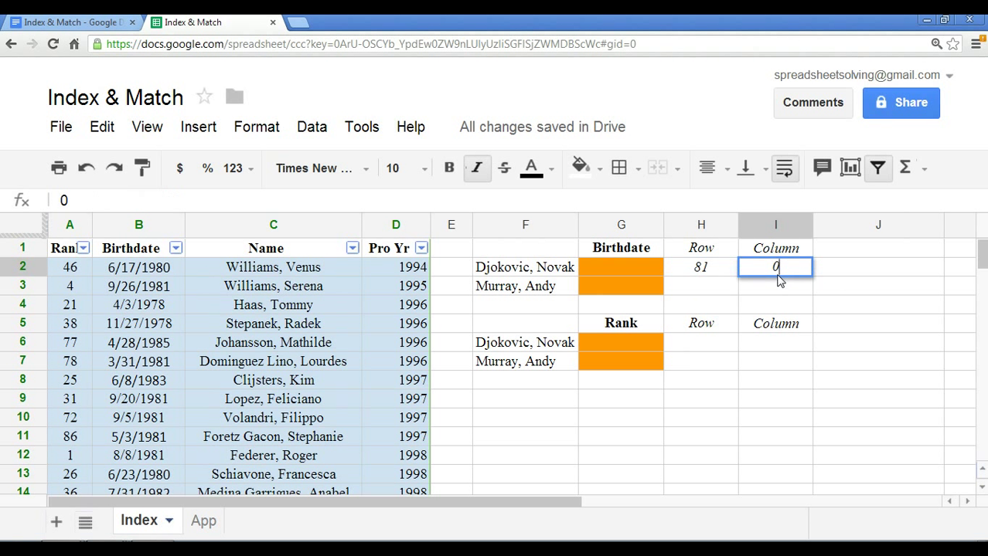
pyautogui.click(621, 266)
pyautogui.write('=')
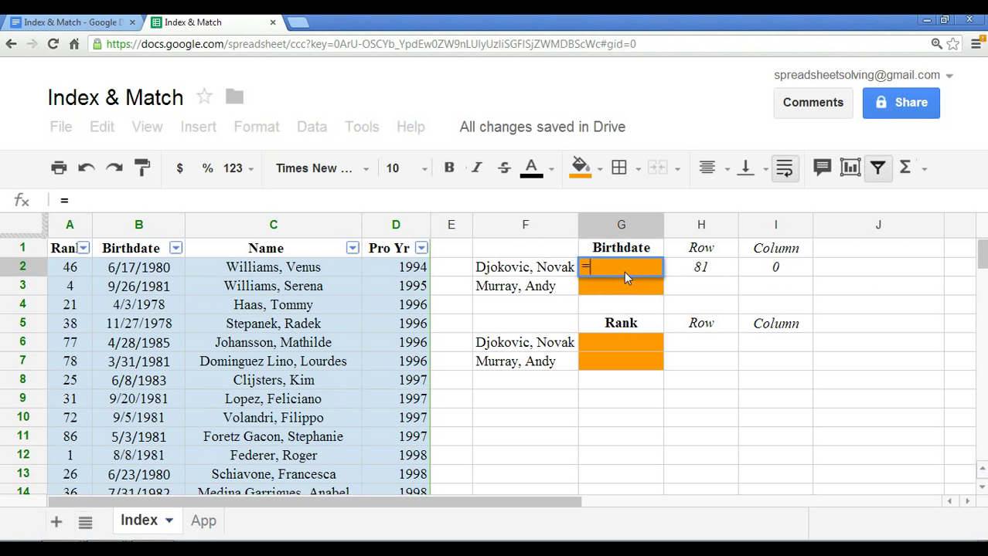
pyautogui.write('index(')
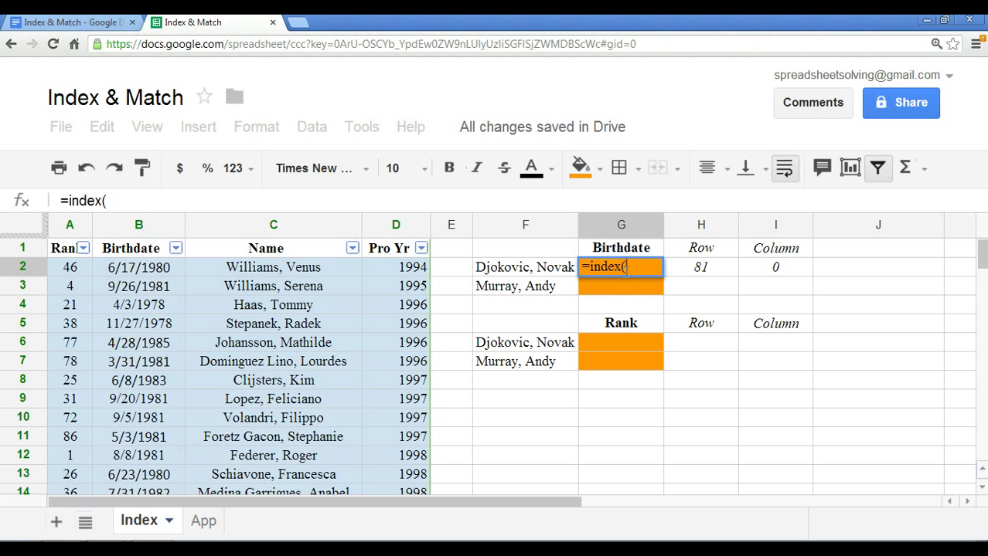
pyautogui.moveTo(209, 231)
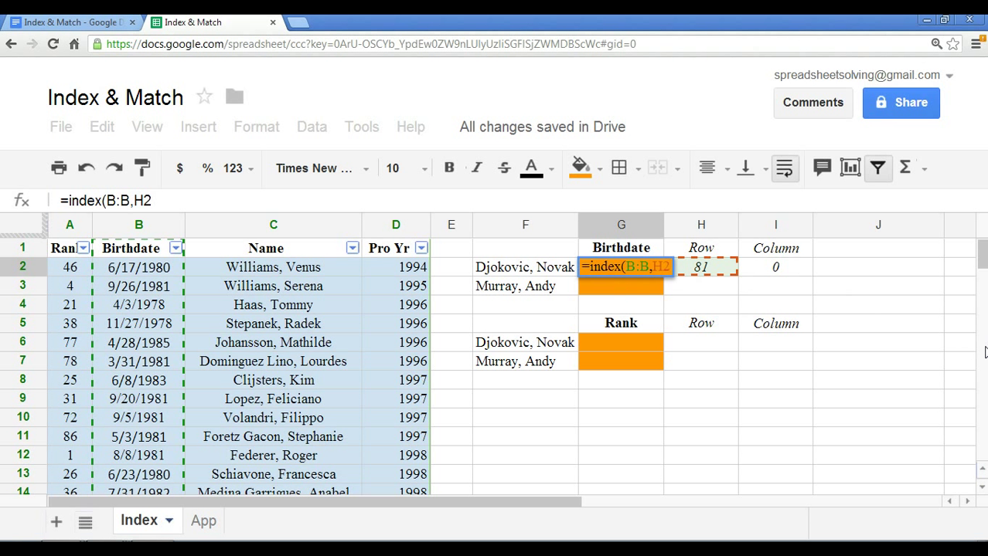
pyautogui.write(',I2')
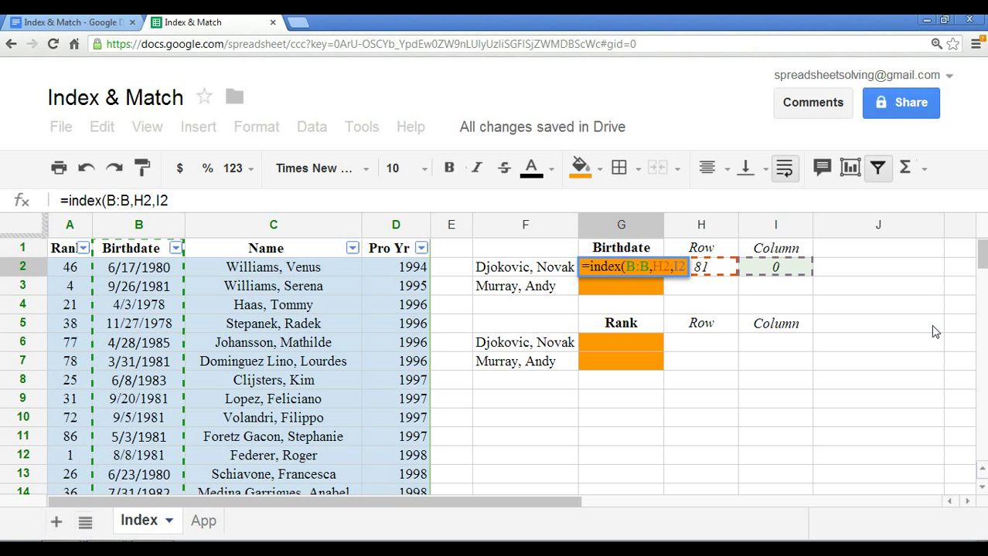
pyautogui.moveTo(173, 402)
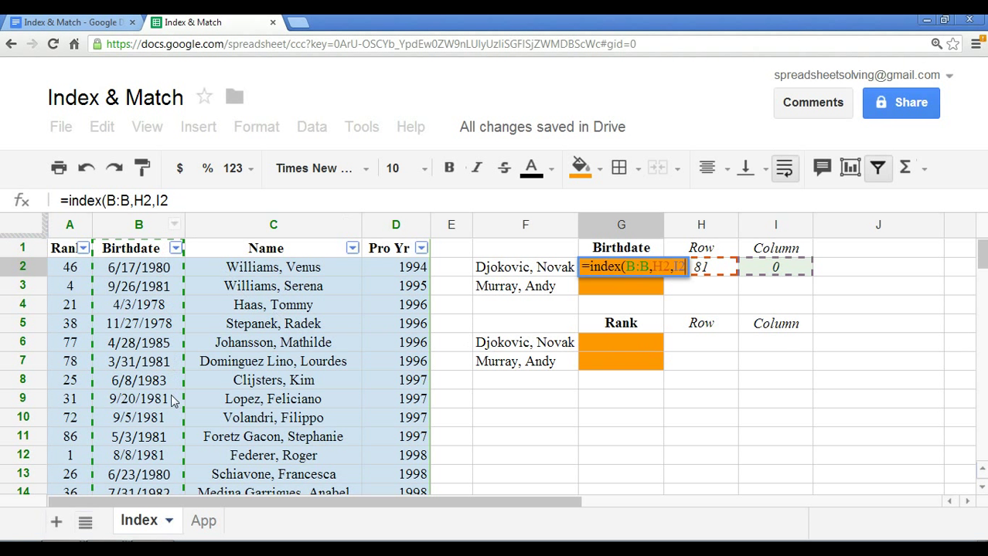
pyautogui.moveTo(150, 425)
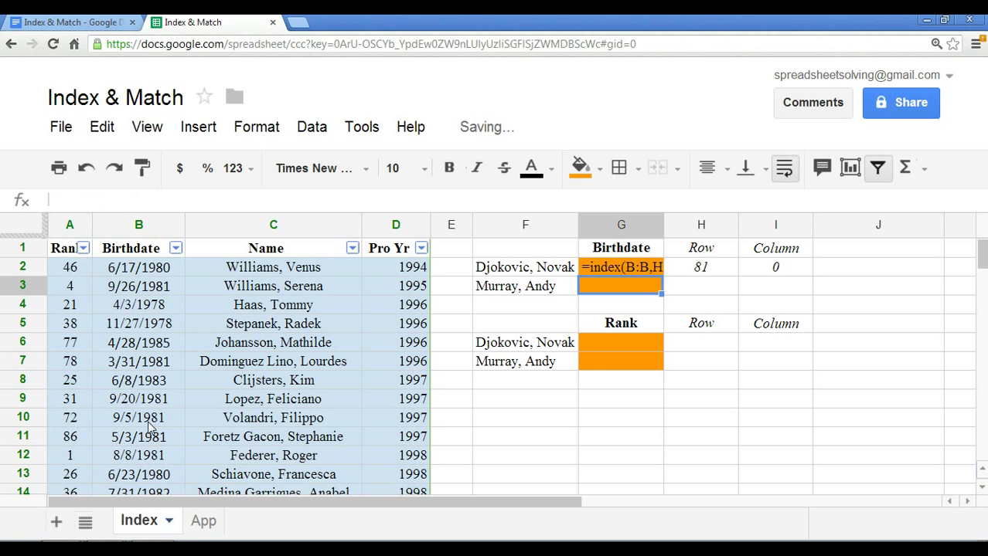
pyautogui.press('Enter')
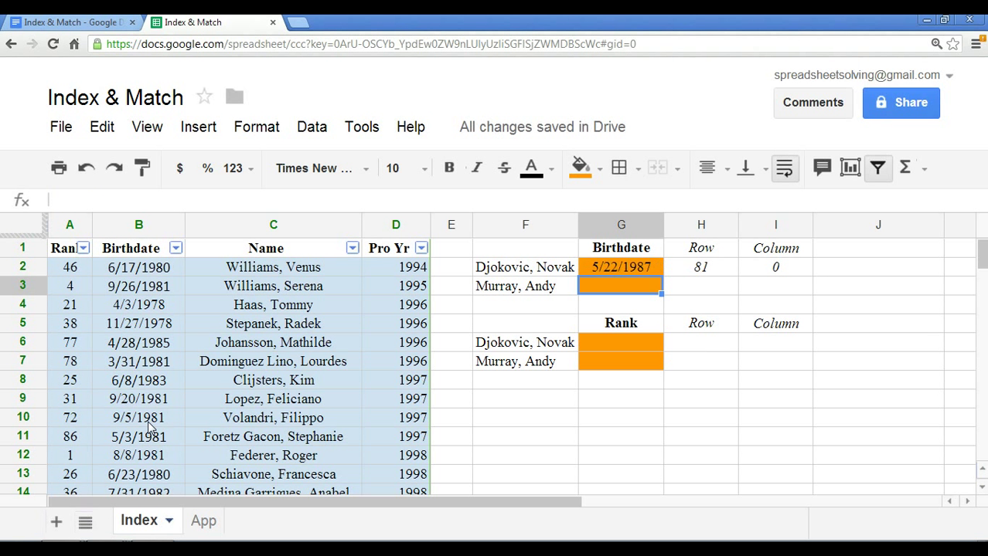
pyautogui.moveTo(300, 414)
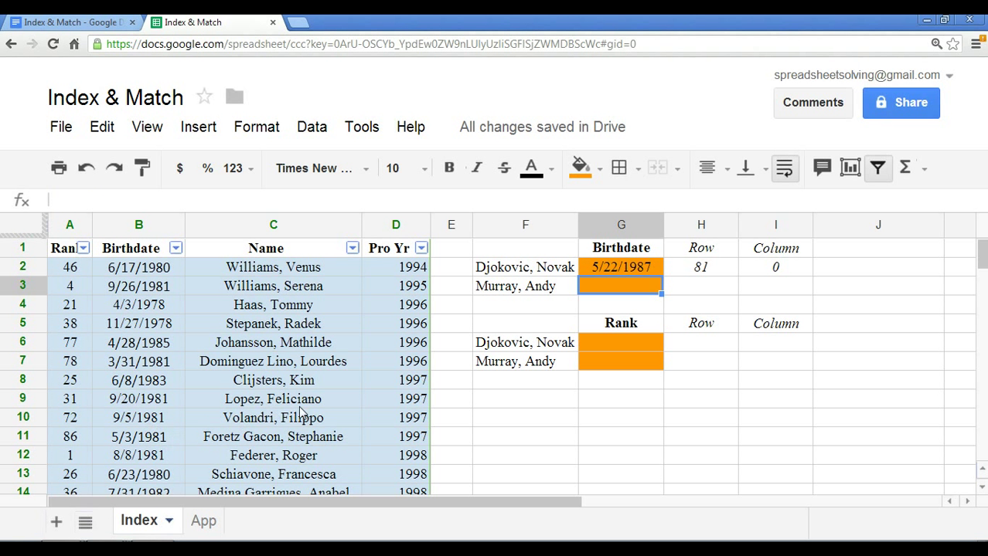
pyautogui.scroll(-3)
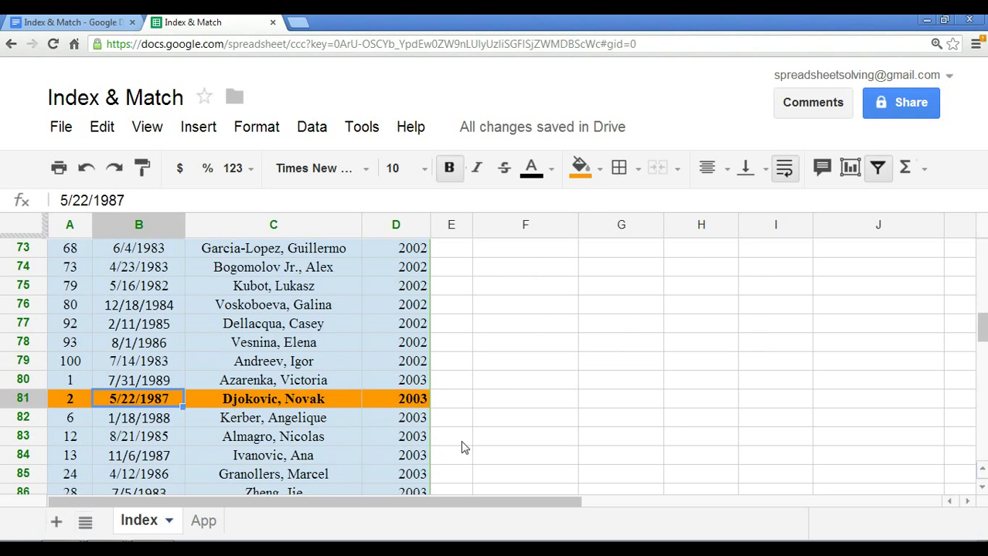
pyautogui.moveTo(717, 391)
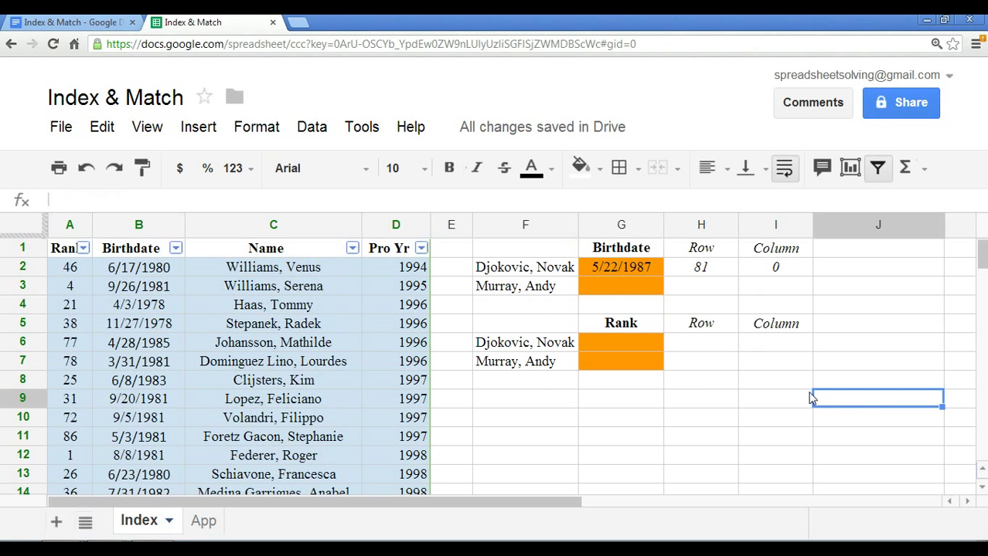
# - Enter =match(F6,C:C, 0) in the Rank section's Row cell to give 81 again
pyautogui.click(700, 343)
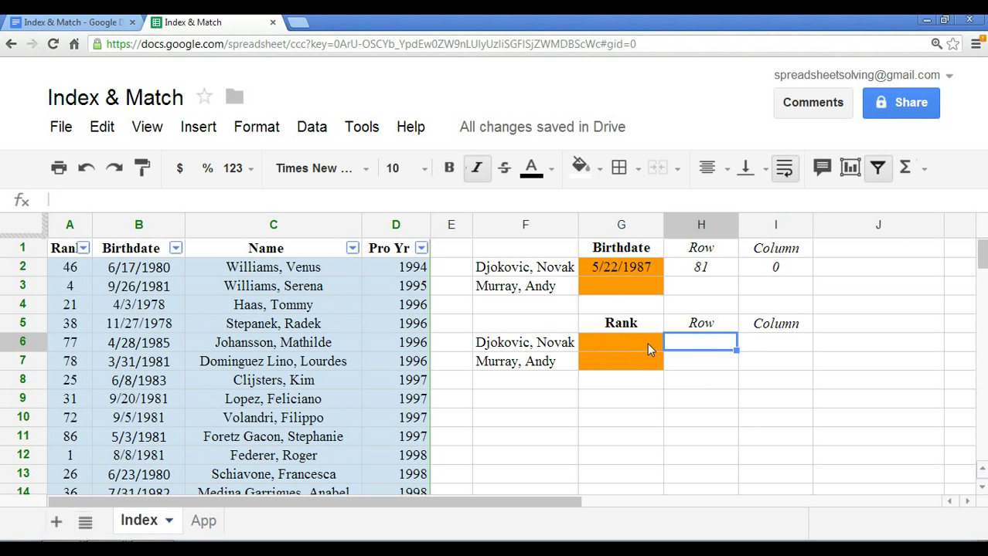
pyautogui.moveTo(720, 316)
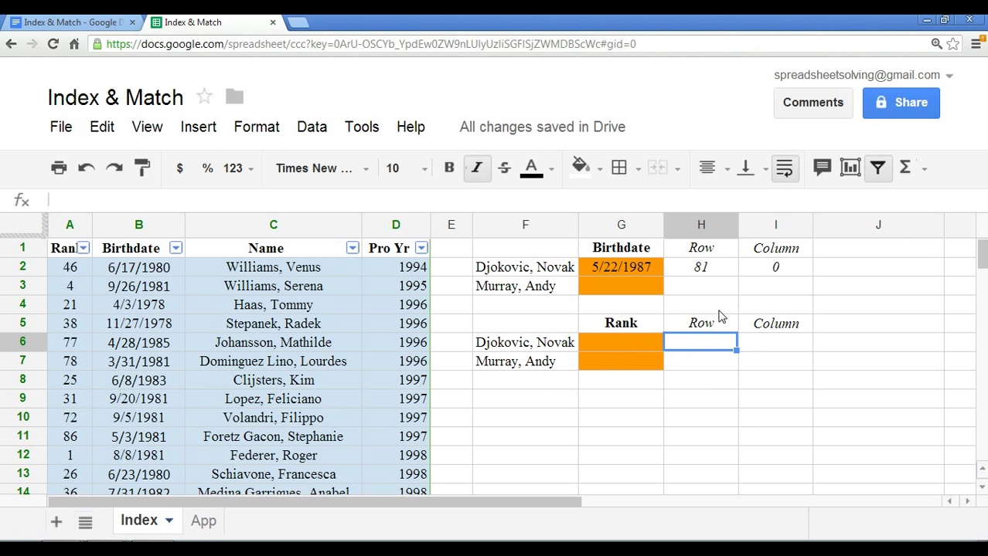
pyautogui.click(700, 265)
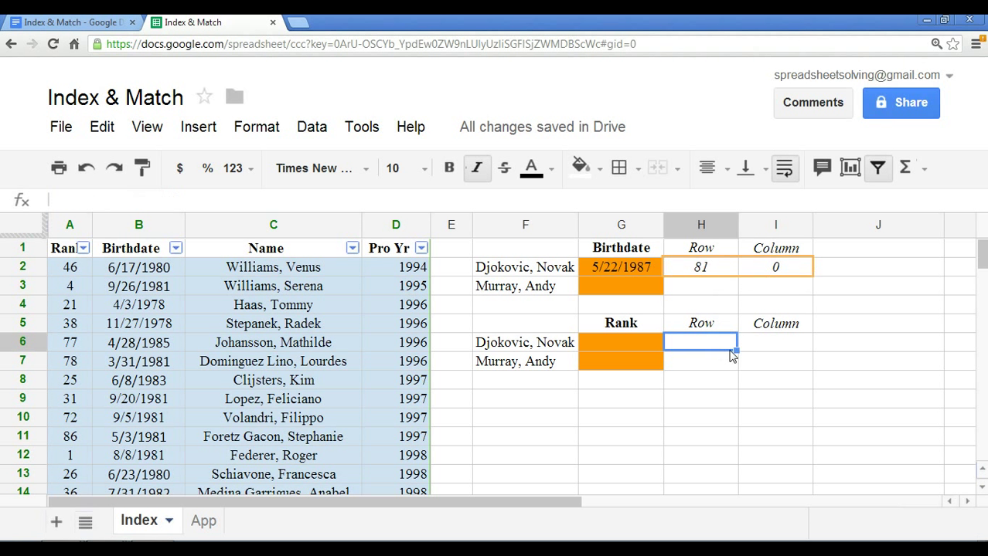
pyautogui.write('=match(F6,C:C, 0)')
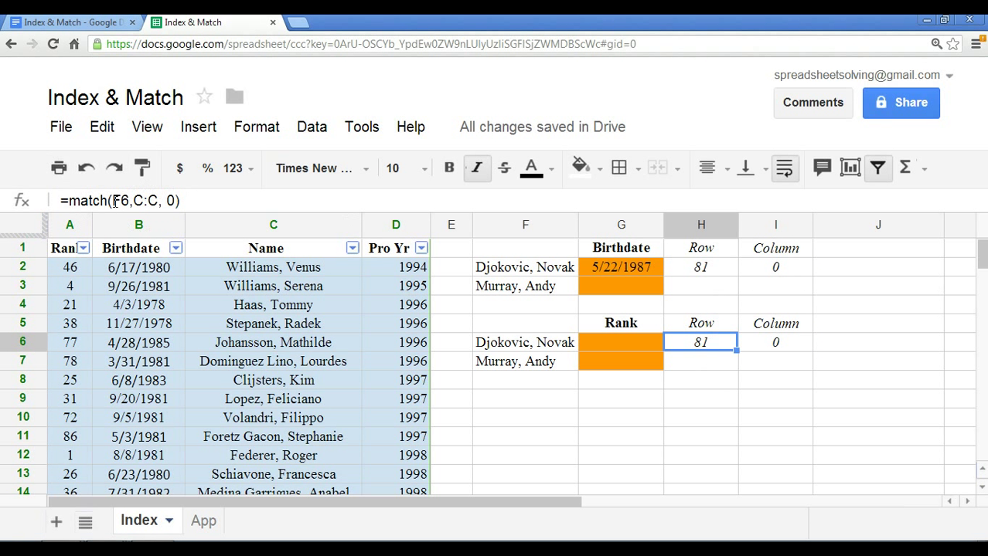
pyautogui.moveTo(637, 342)
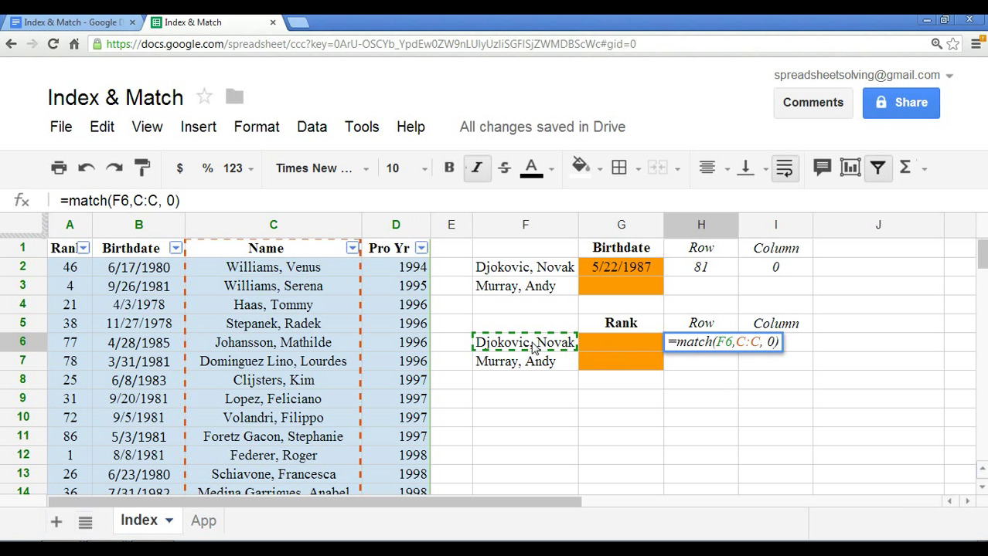
pyautogui.moveTo(272, 368)
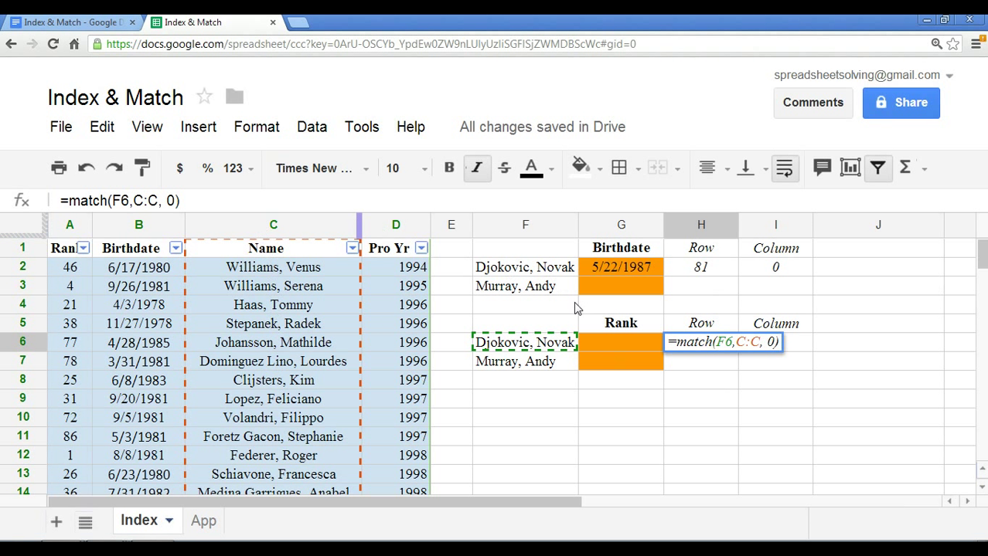
pyautogui.press('Enter')
pyautogui.write('=')
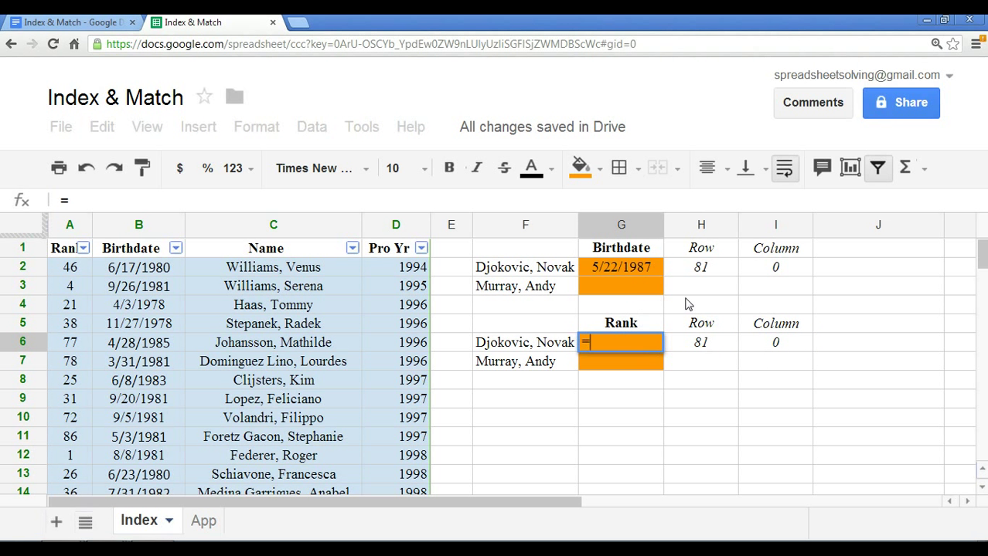
# - Build =index(A:A, matched row, ...) on the Rank column so Djokovic's rank 2 appears
pyautogui.write('index(')
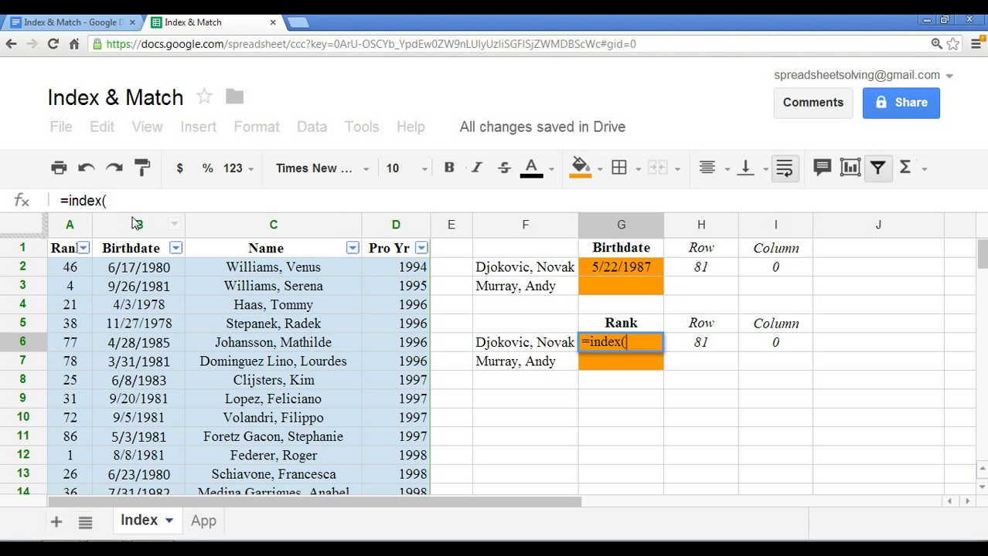
pyautogui.click(68, 225)
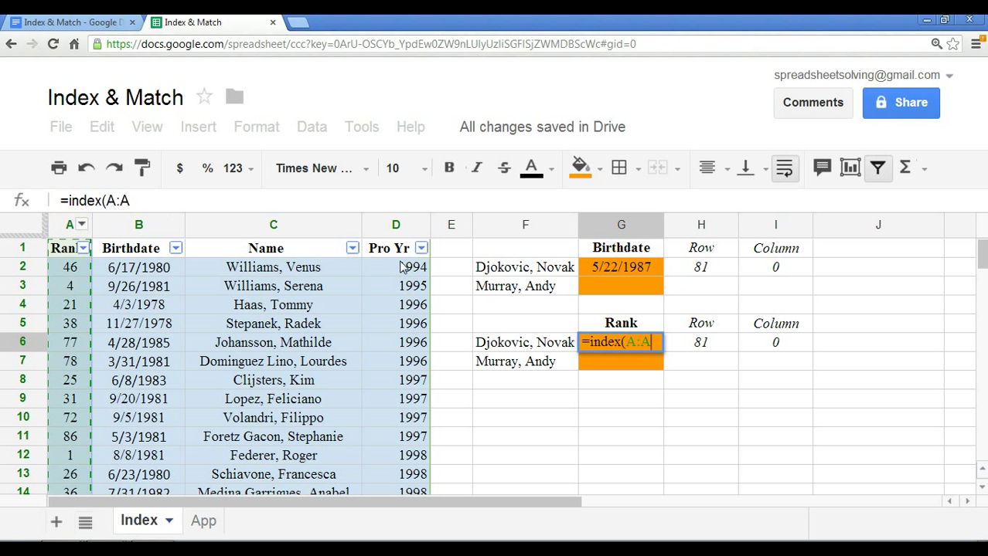
pyautogui.write(',')
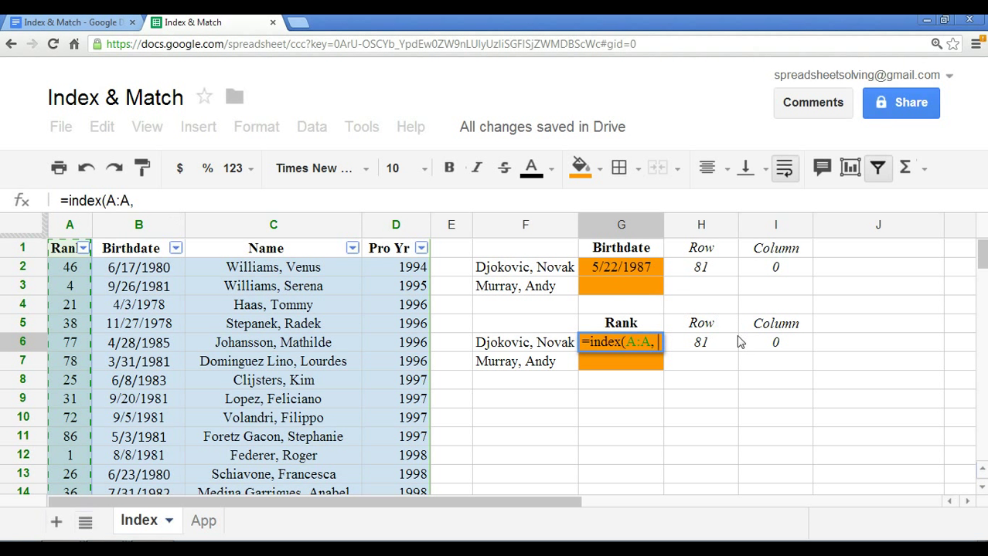
pyautogui.click(700, 343)
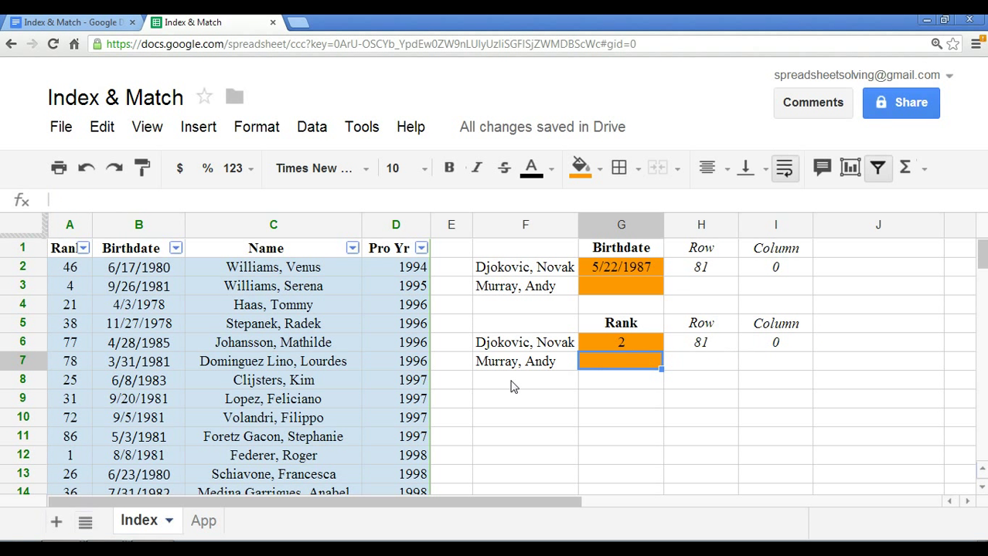
pyautogui.scroll(-3)
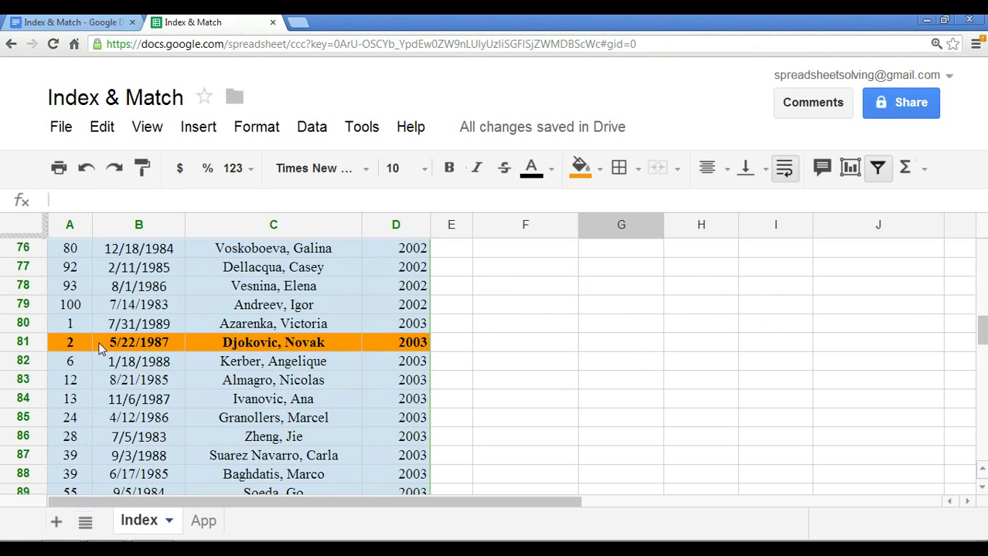
pyautogui.scroll(3)
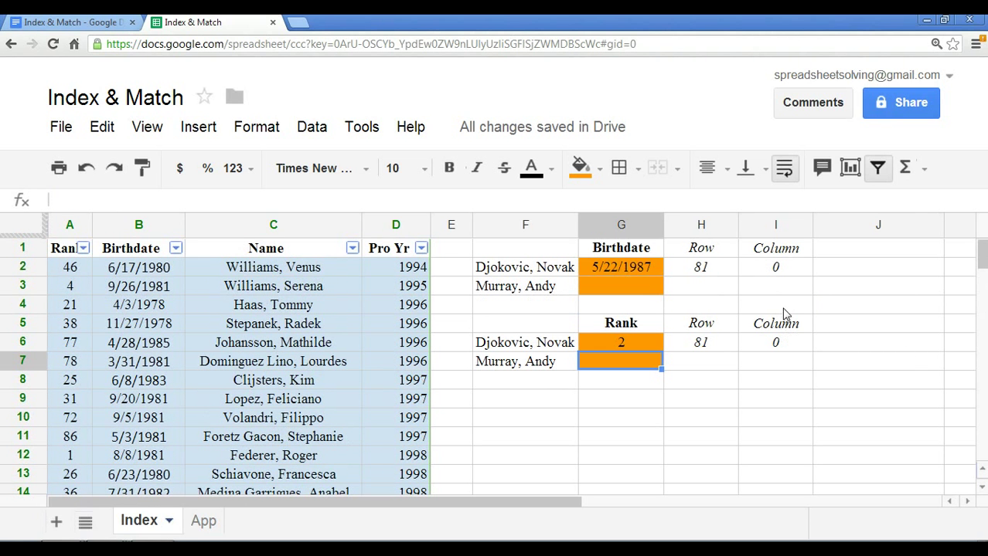
pyautogui.click(619, 266)
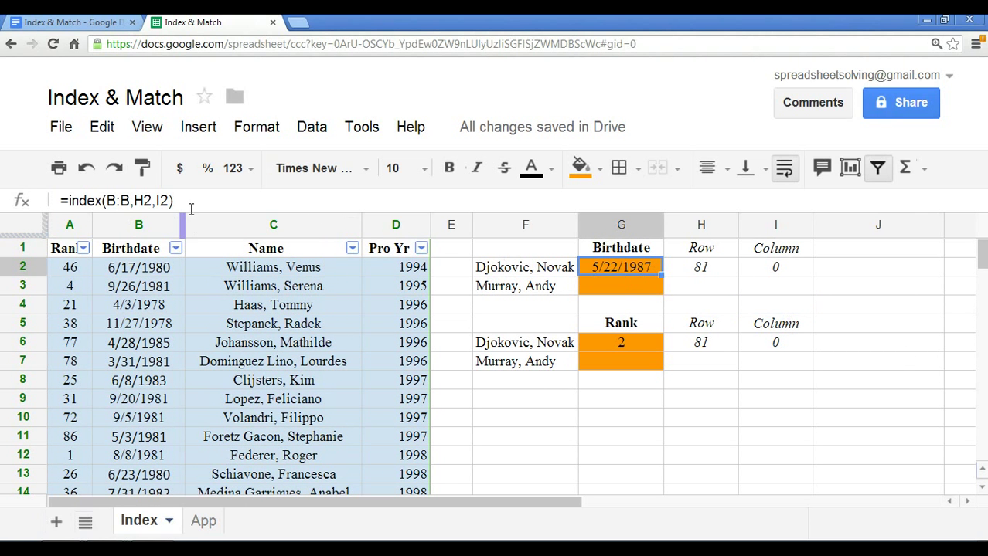
pyautogui.moveTo(713, 278)
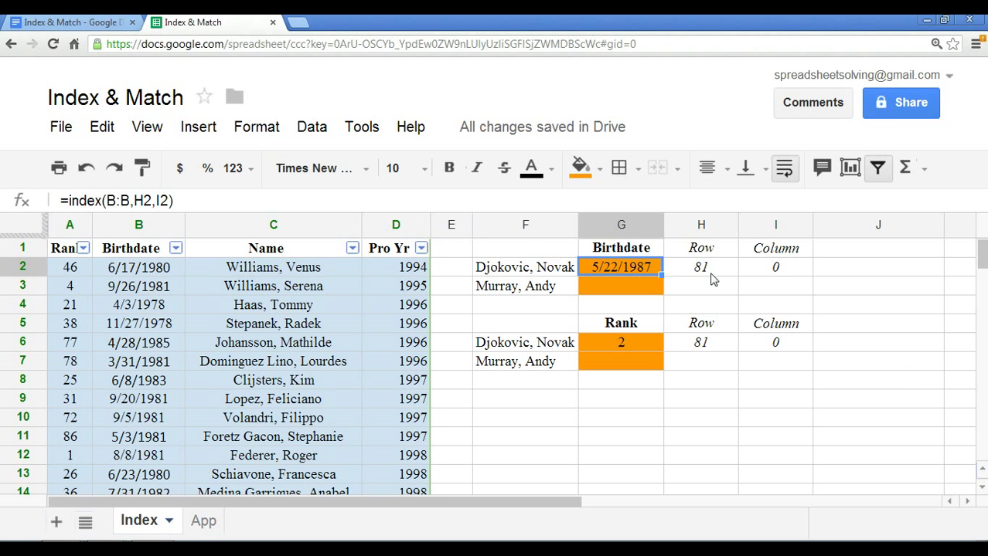
pyautogui.moveTo(712, 272)
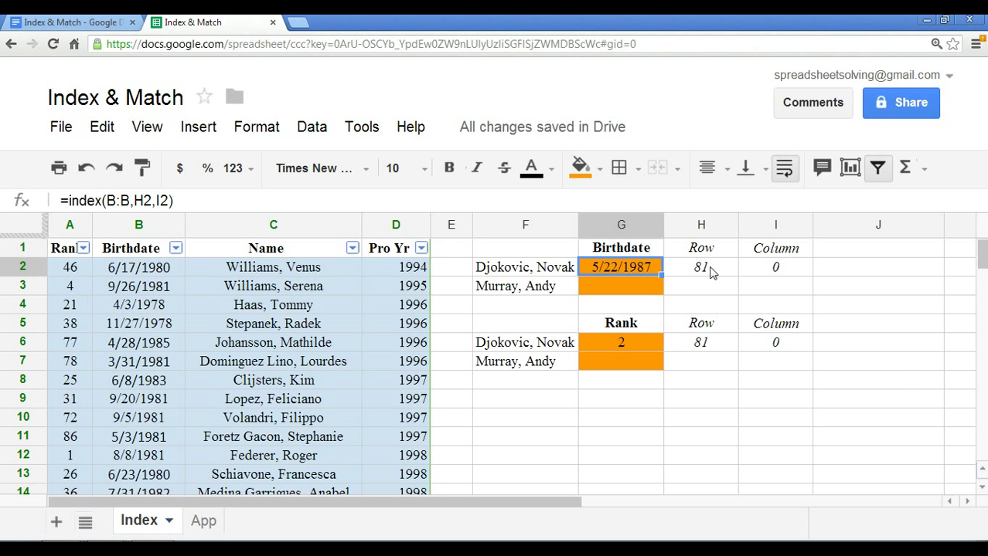
pyautogui.click(701, 266)
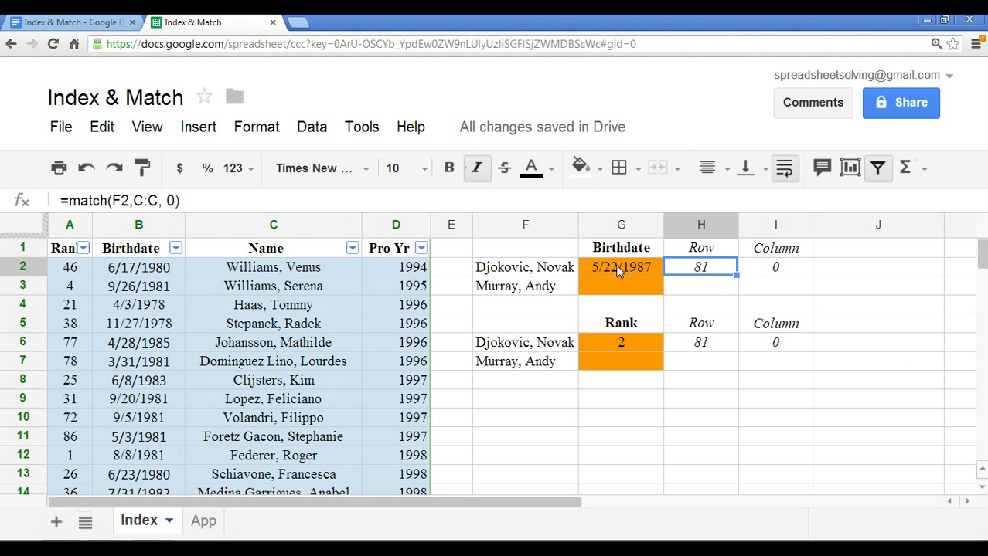
pyautogui.click(621, 266)
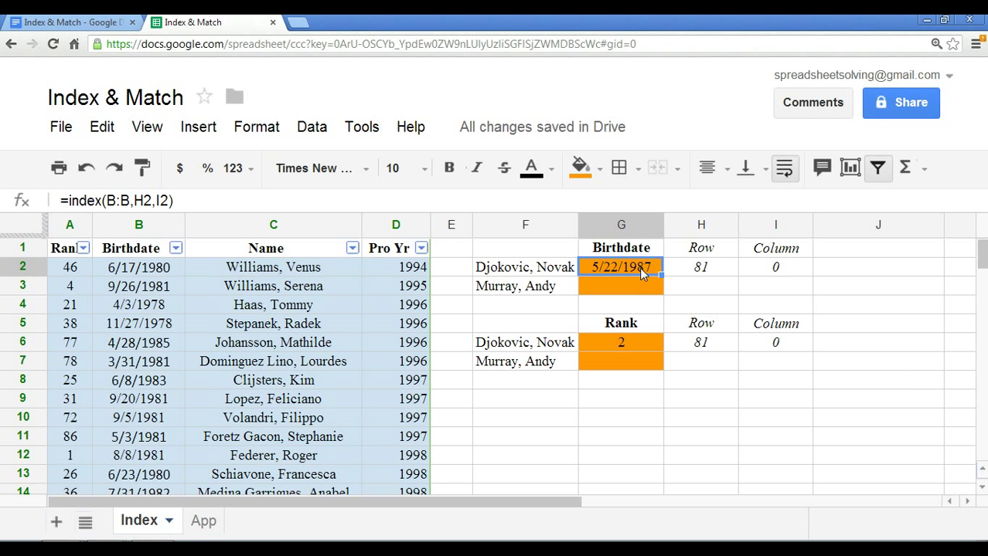
pyautogui.moveTo(742, 312)
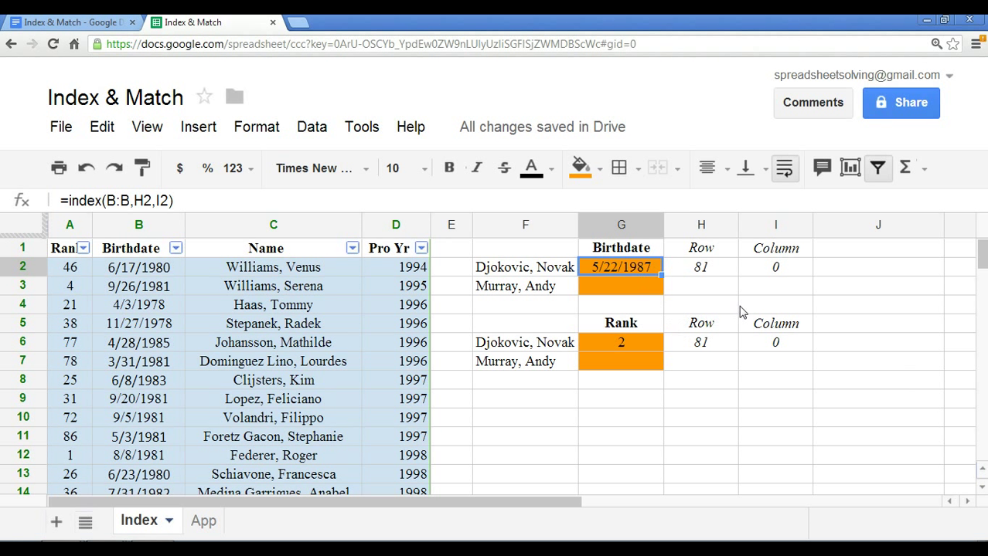
pyautogui.moveTo(858, 297)
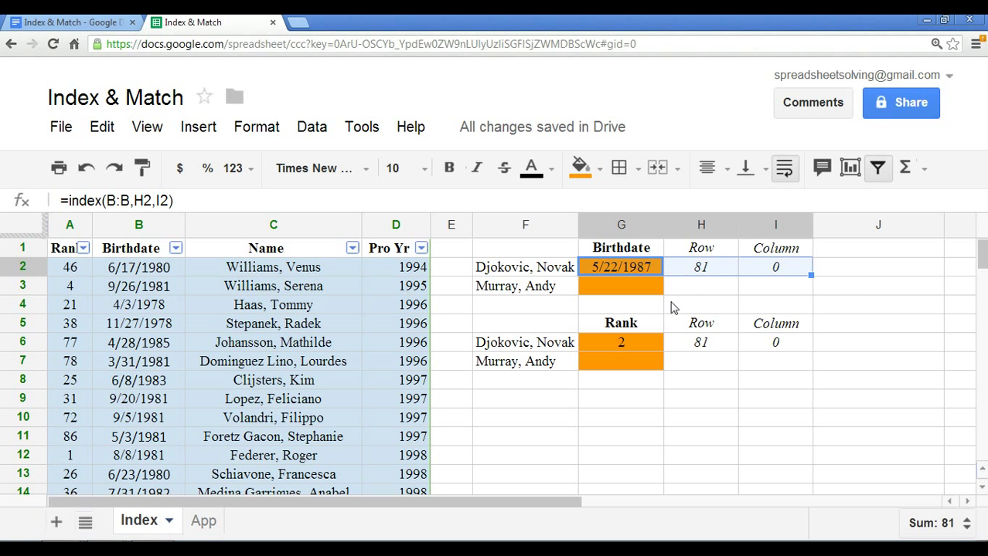
pyautogui.click(619, 286)
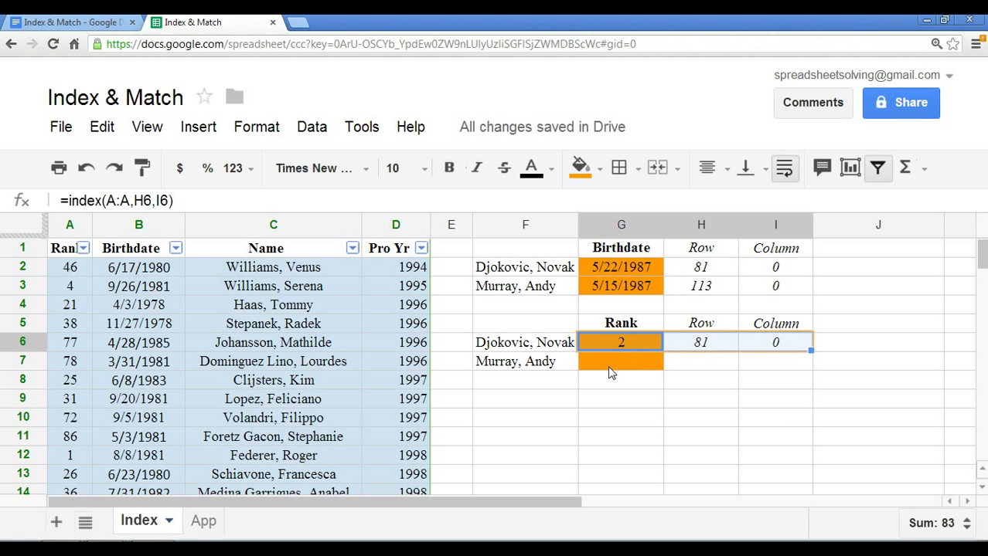
pyautogui.click(619, 362)
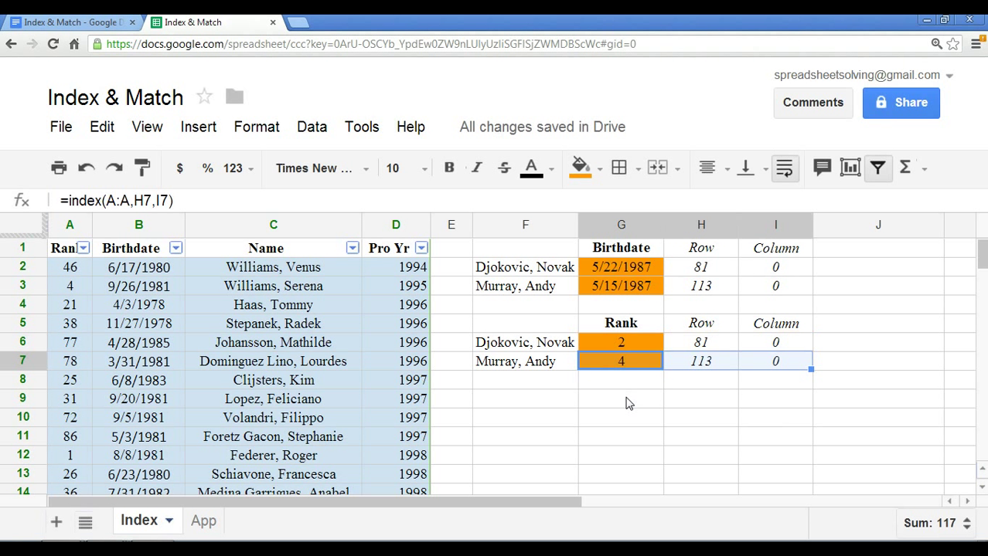
pyautogui.click(621, 399)
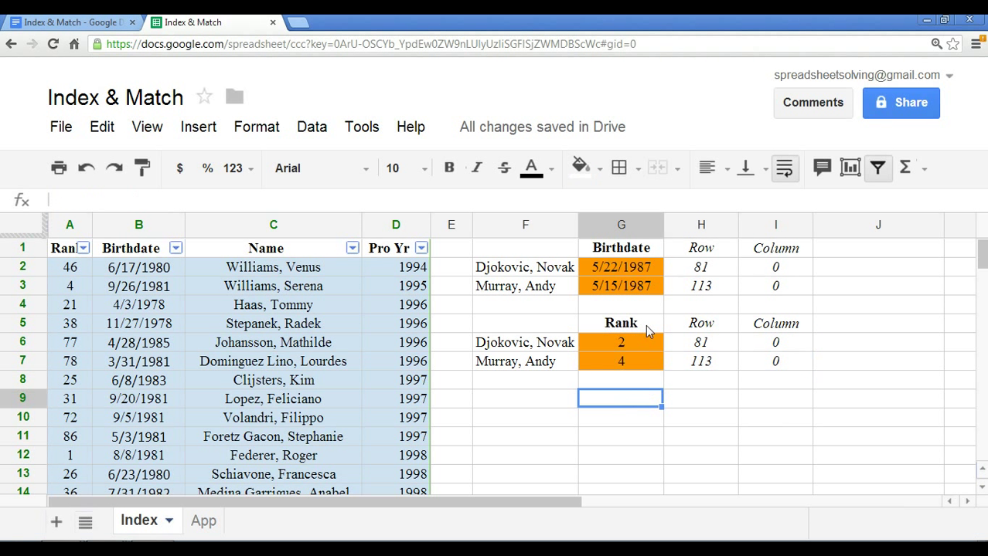
pyautogui.moveTo(609, 320)
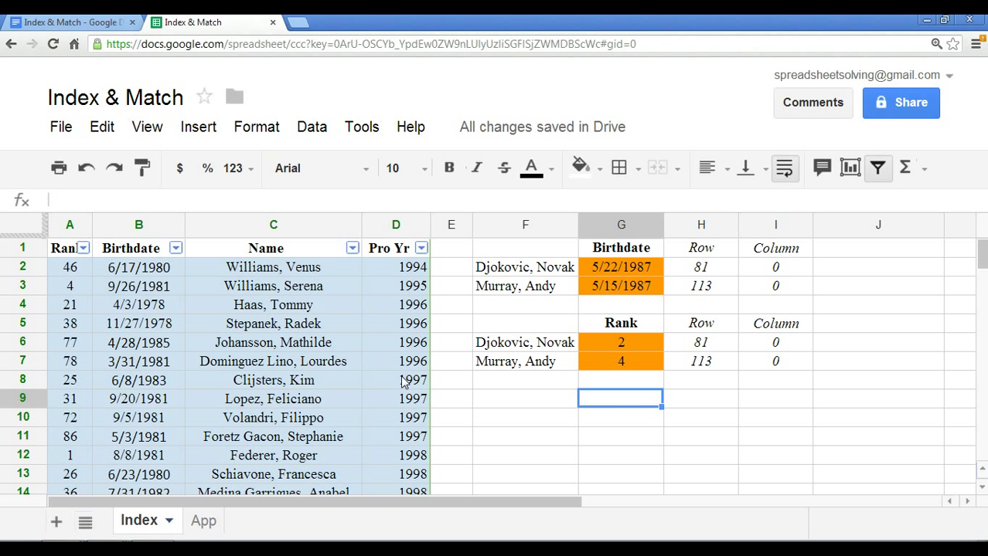
pyautogui.scroll(-3)
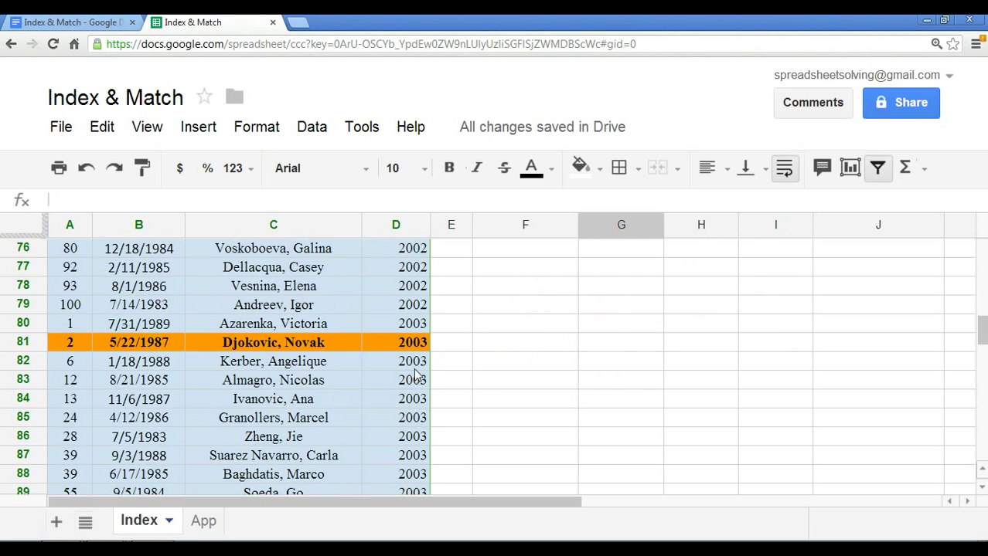
pyautogui.scroll(-3)
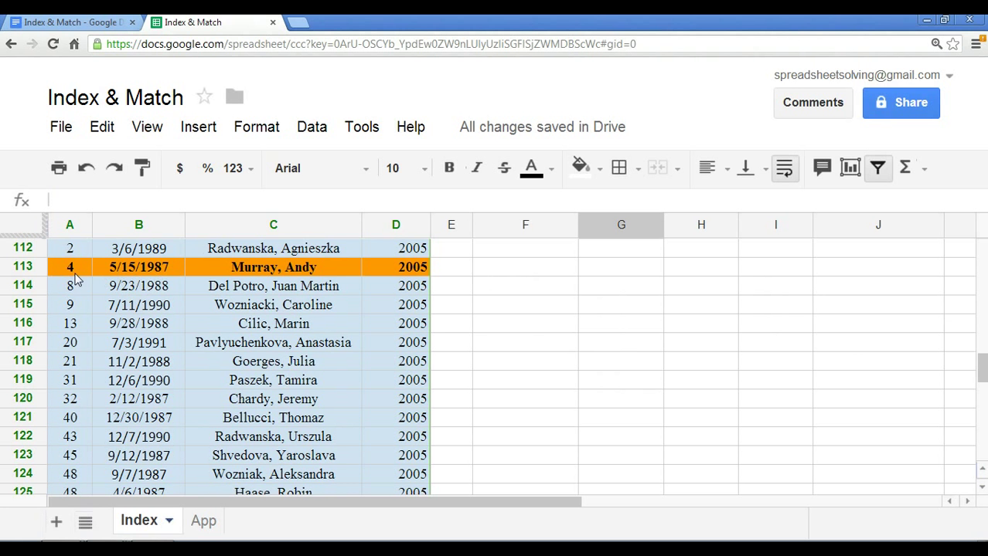
pyautogui.moveTo(983, 332)
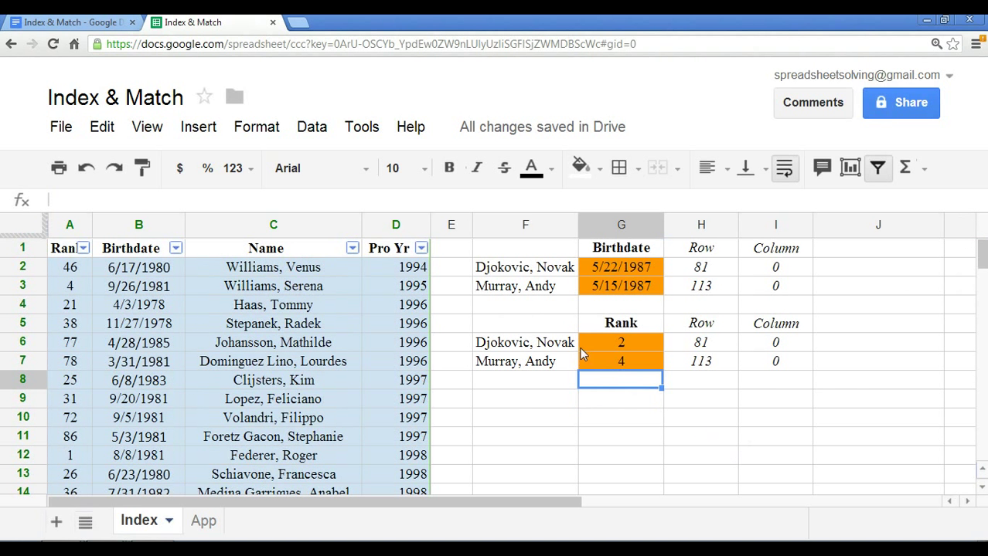
pyautogui.click(526, 248)
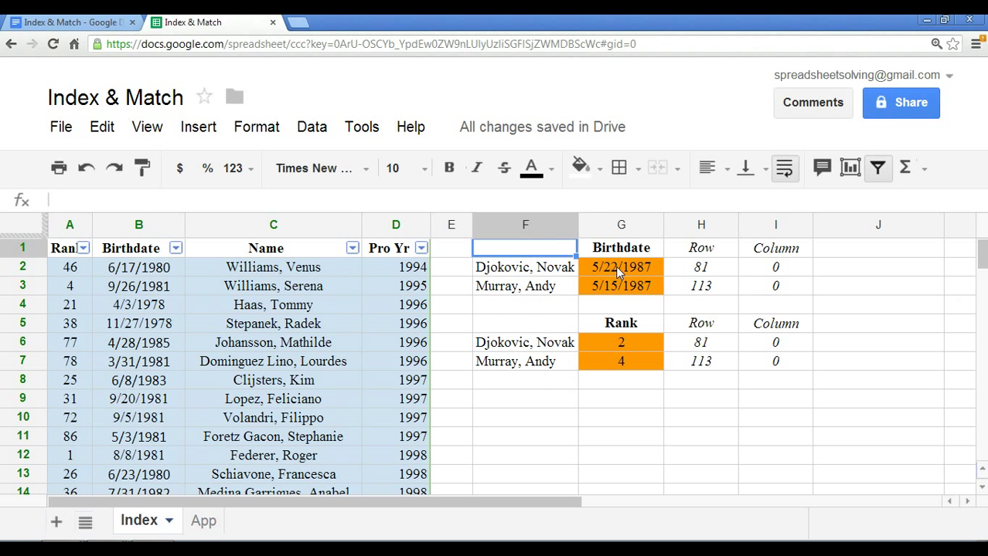
pyautogui.moveTo(628, 271)
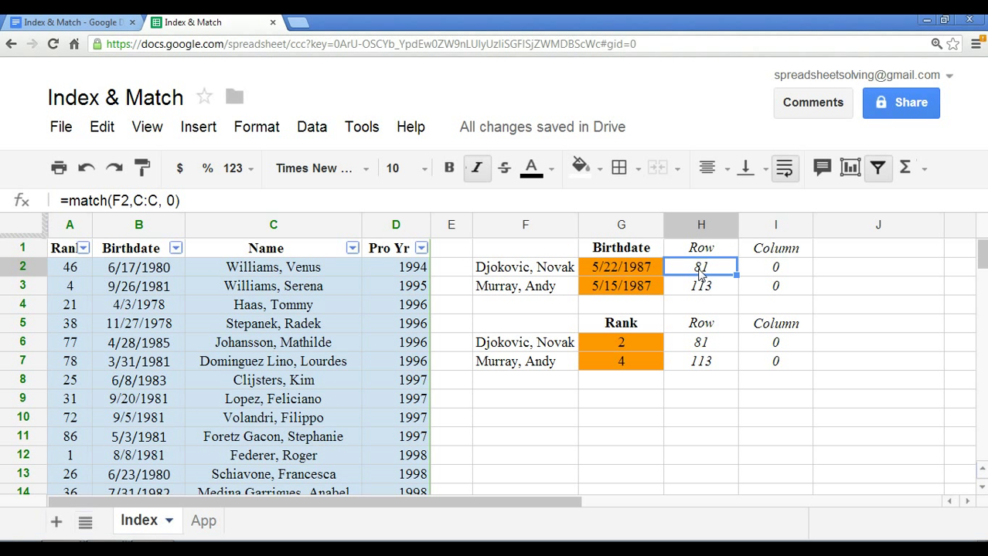
pyautogui.click(621, 265)
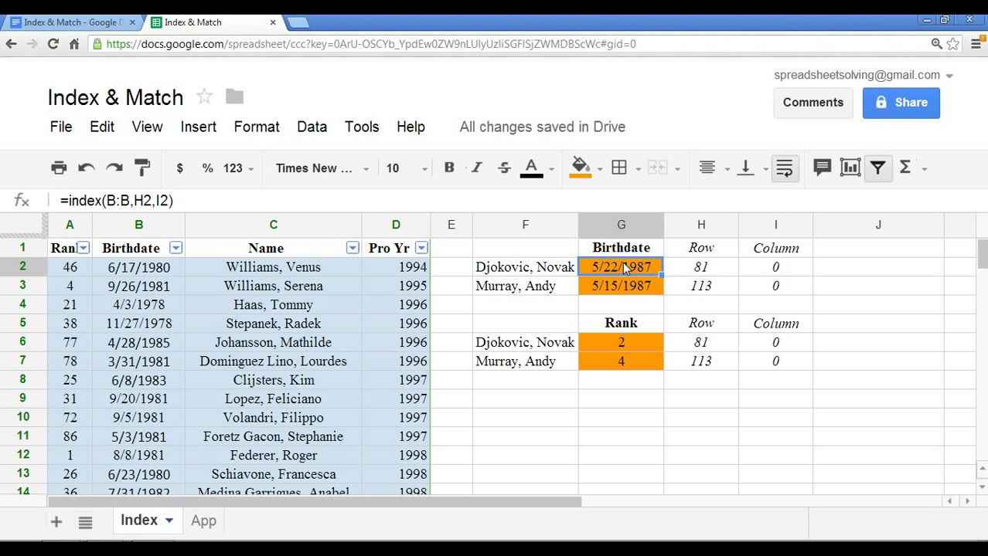
pyautogui.moveTo(636, 291)
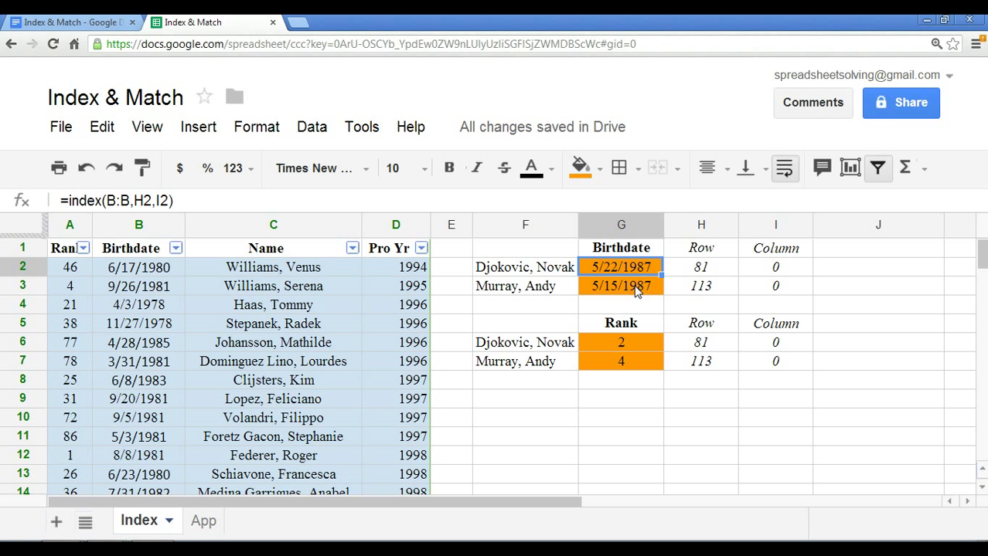